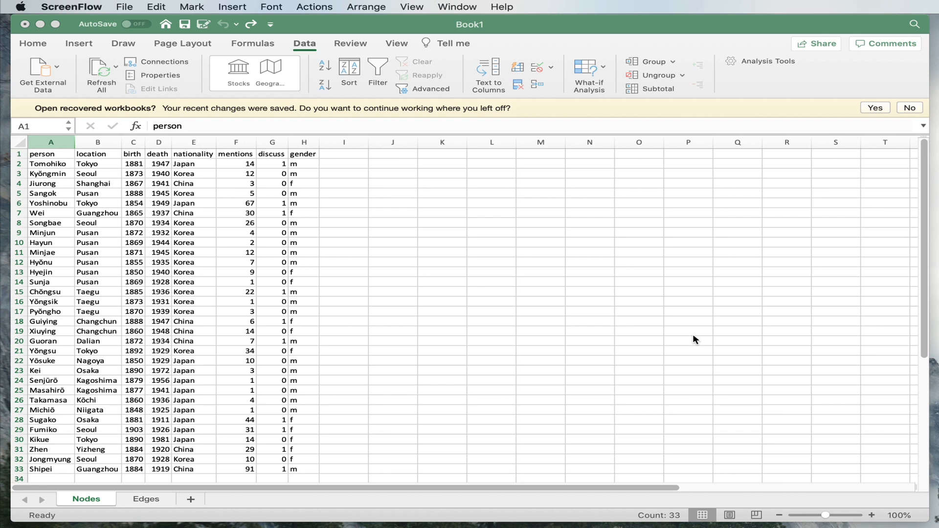
{"action": "mouse_move", "coordinate": [693, 347]}
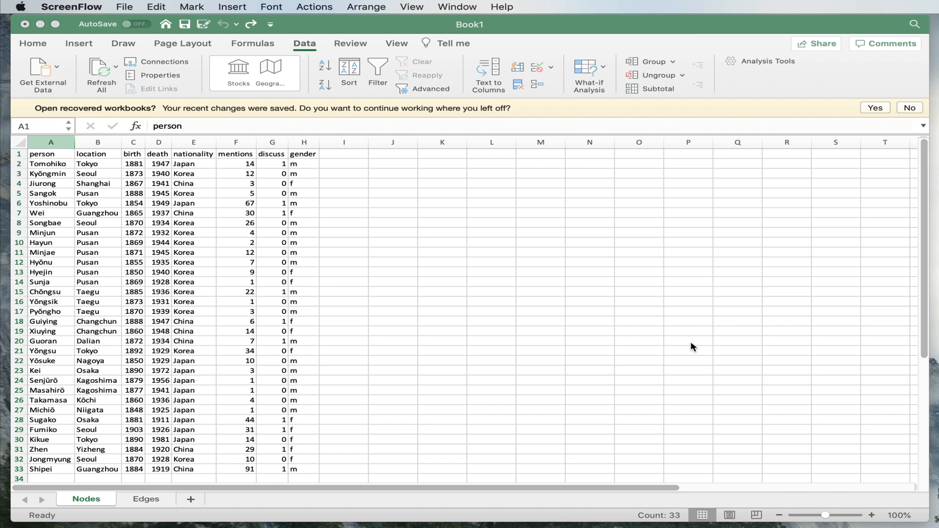
{"action": "mouse_move", "coordinate": [690, 349]}
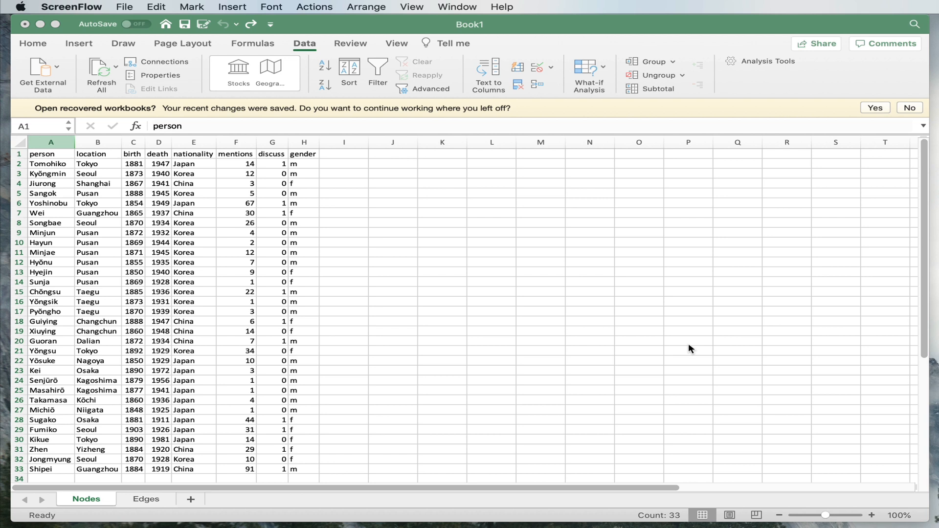
{"action": "mouse_move", "coordinate": [82, 171]}
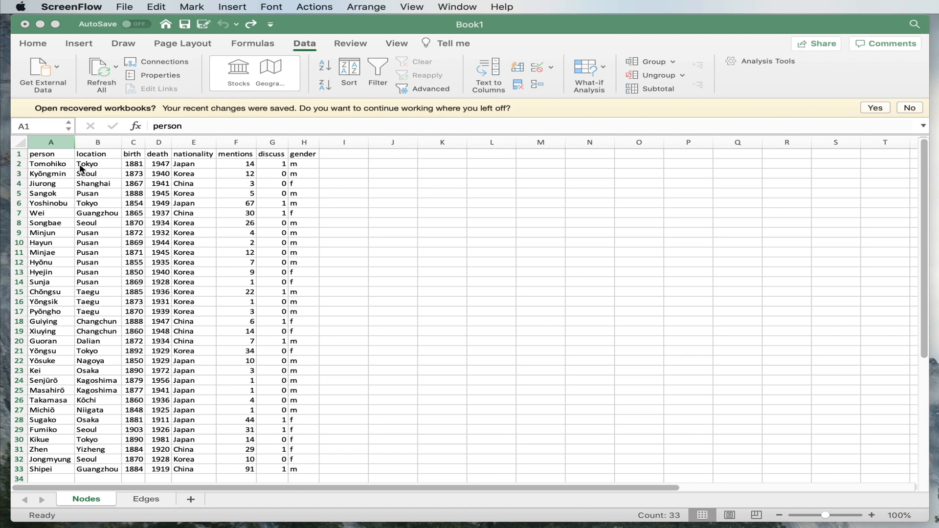
{"action": "mouse_move", "coordinate": [49, 343]}
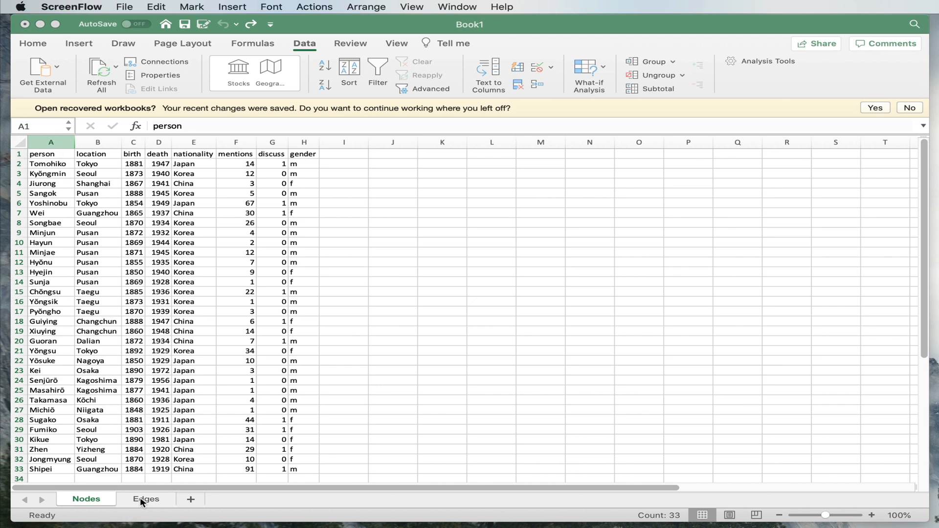
Review the Edges sheet's kind and to values, such as Minjae, then return to Nodes
{"action": "left_click", "coordinate": [146, 499]}
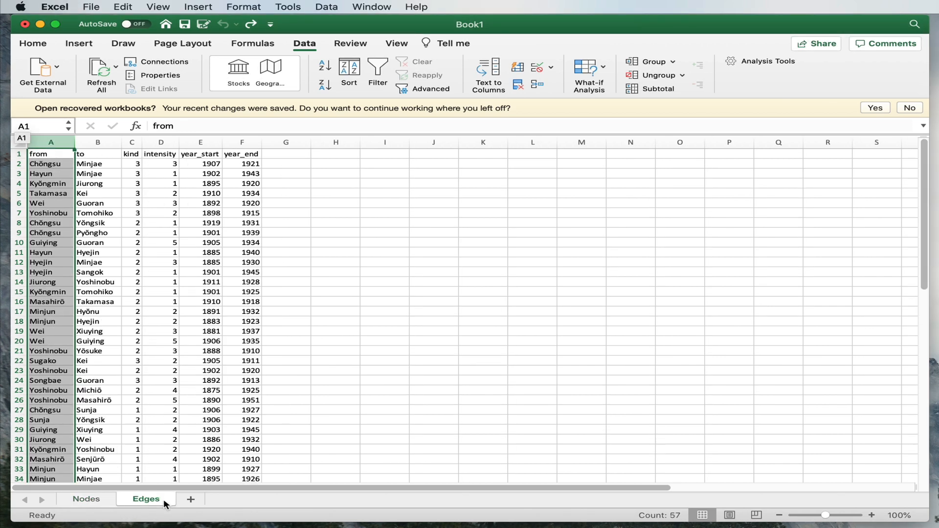
{"action": "left_click", "coordinate": [131, 193]}
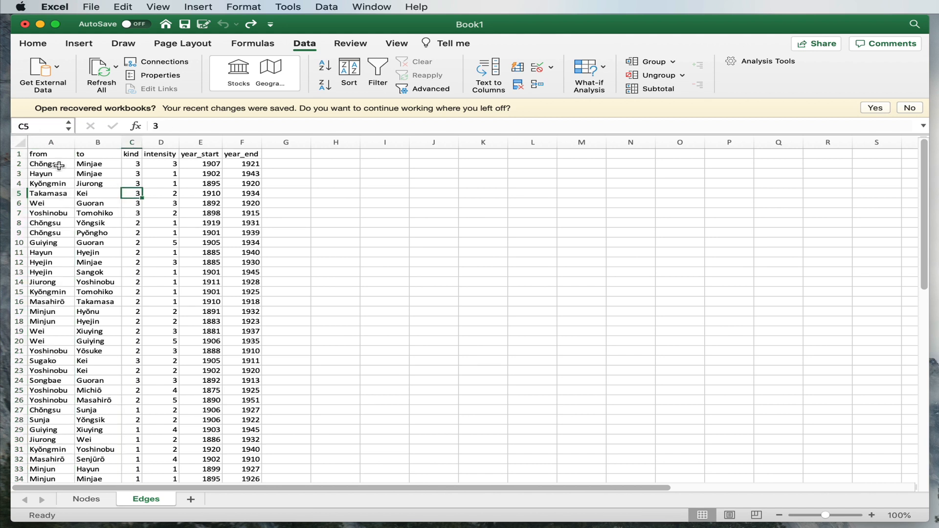
{"action": "left_click", "coordinate": [97, 174]}
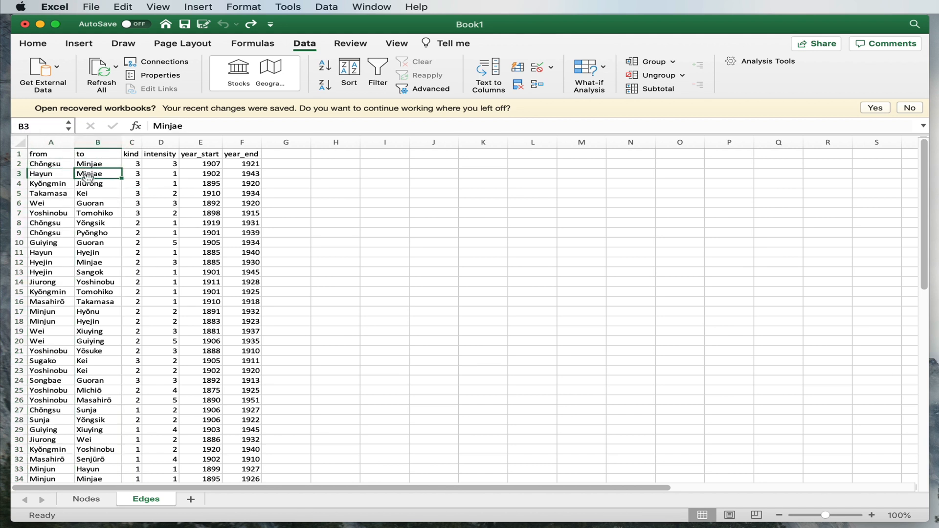
{"action": "mouse_move", "coordinate": [50, 163]}
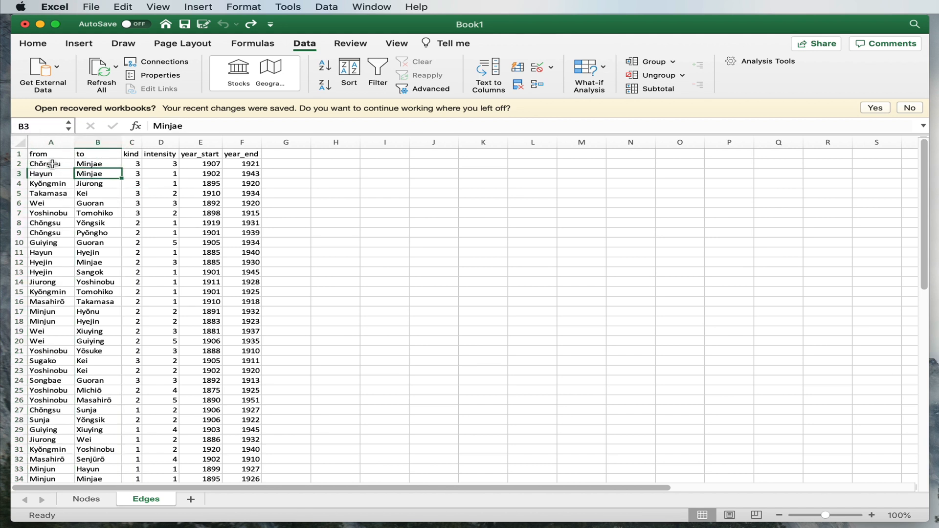
{"action": "left_click", "coordinate": [97, 163]}
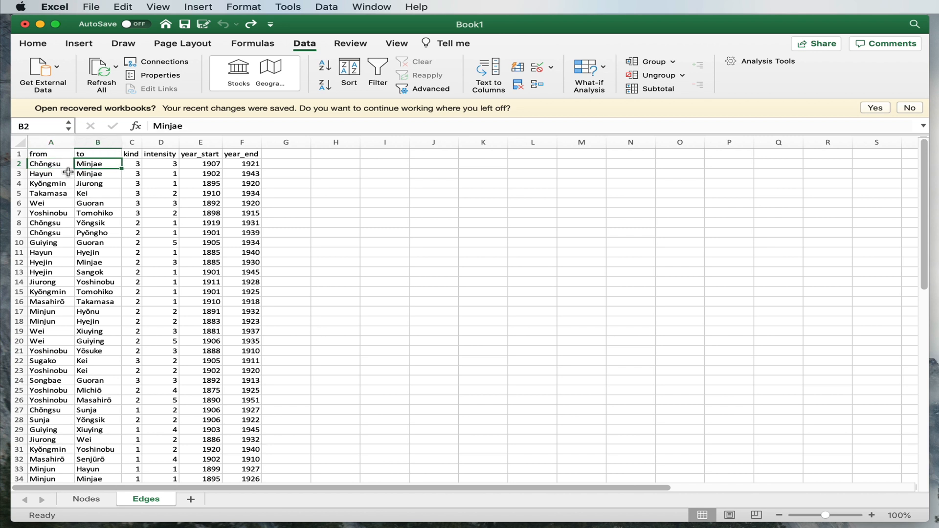
{"action": "mouse_move", "coordinate": [61, 163]}
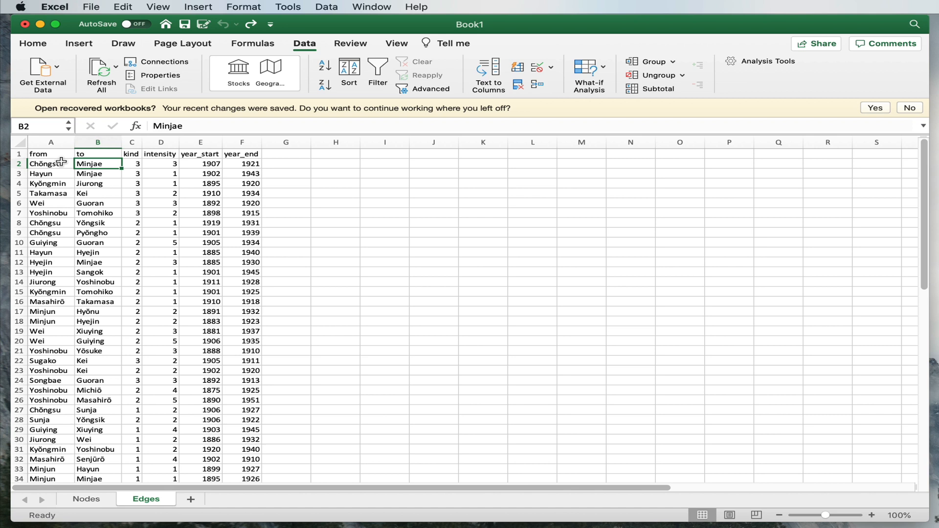
{"action": "mouse_move", "coordinate": [79, 479]}
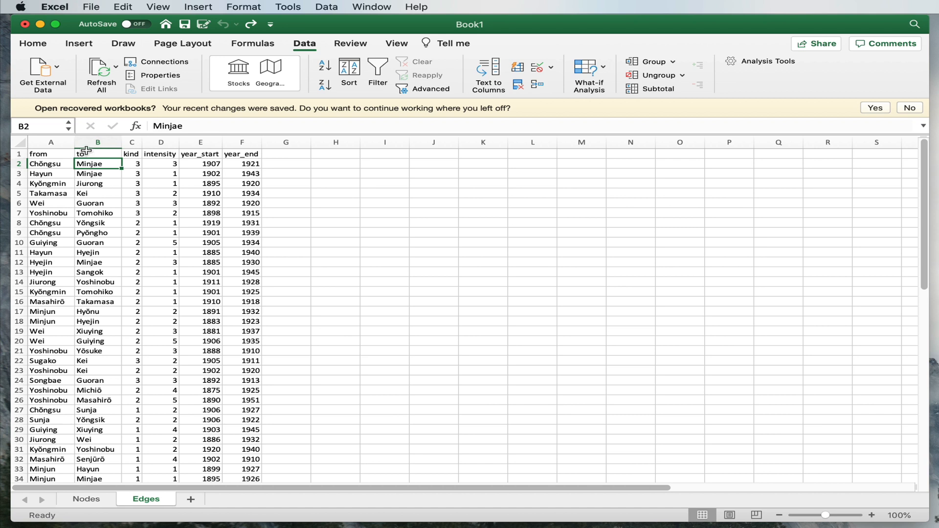
{"action": "mouse_move", "coordinate": [86, 340]}
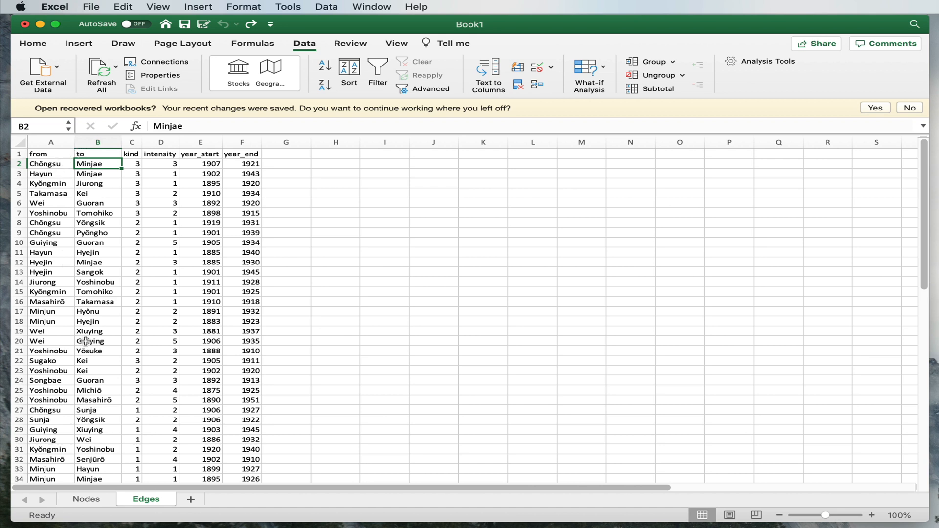
{"action": "mouse_move", "coordinate": [123, 295]}
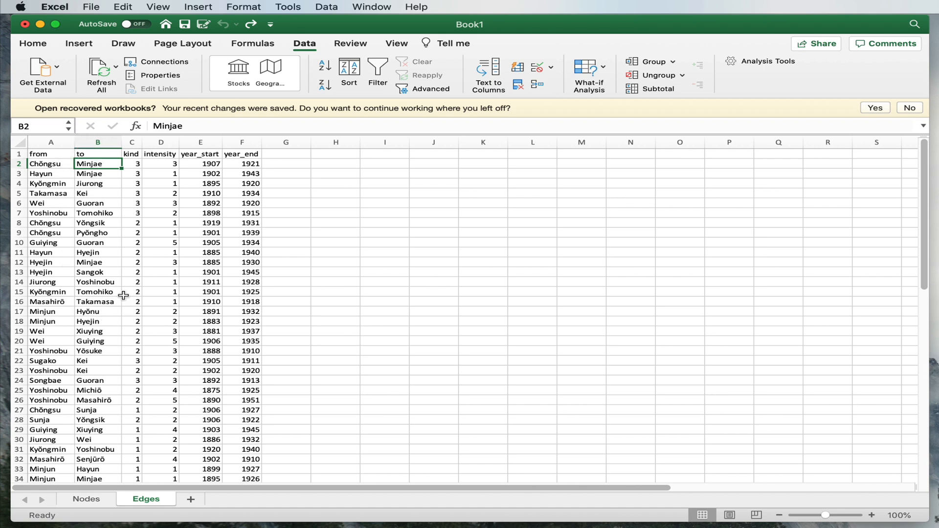
{"action": "mouse_move", "coordinate": [114, 321]}
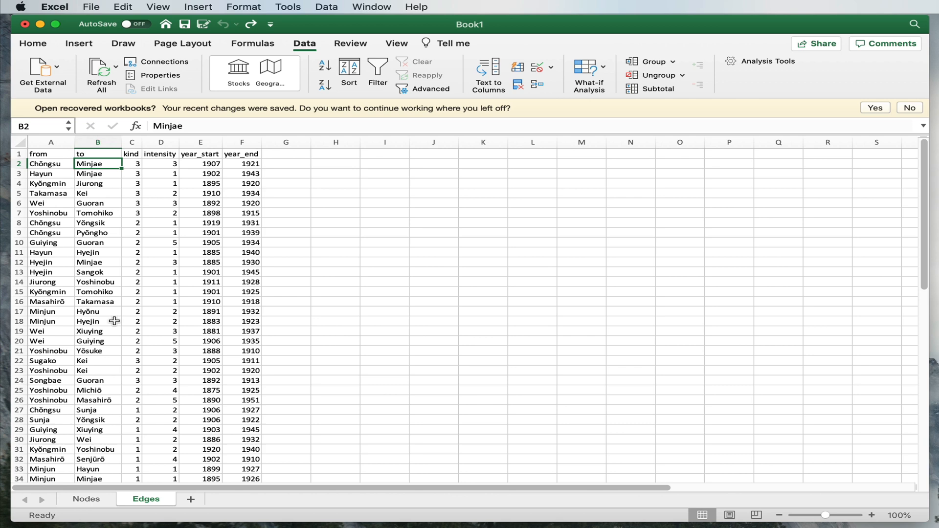
{"action": "left_click", "coordinate": [86, 499]}
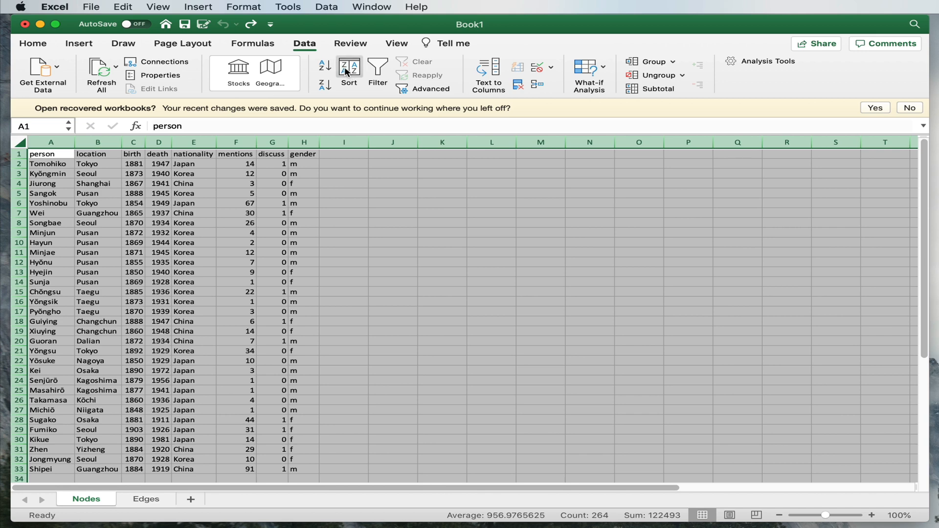
Sort the Nodes table by the person column, Values, A to Z, keeping headers
{"action": "left_click", "coordinate": [348, 71]}
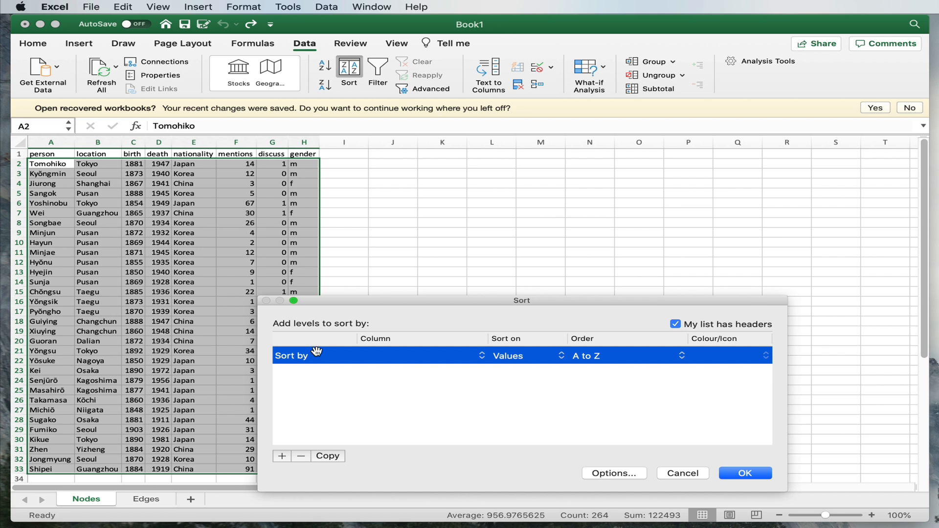
{"action": "left_click", "coordinate": [482, 355]}
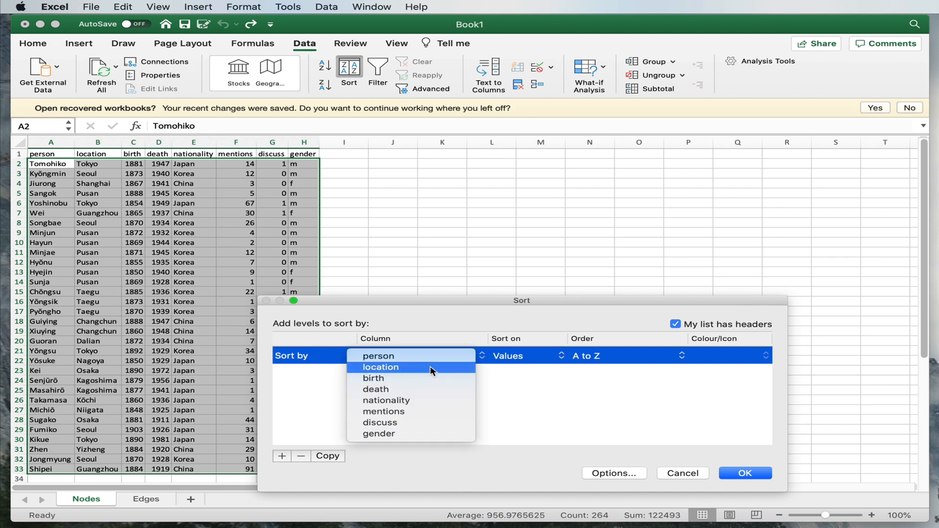
{"action": "left_click", "coordinate": [378, 356]}
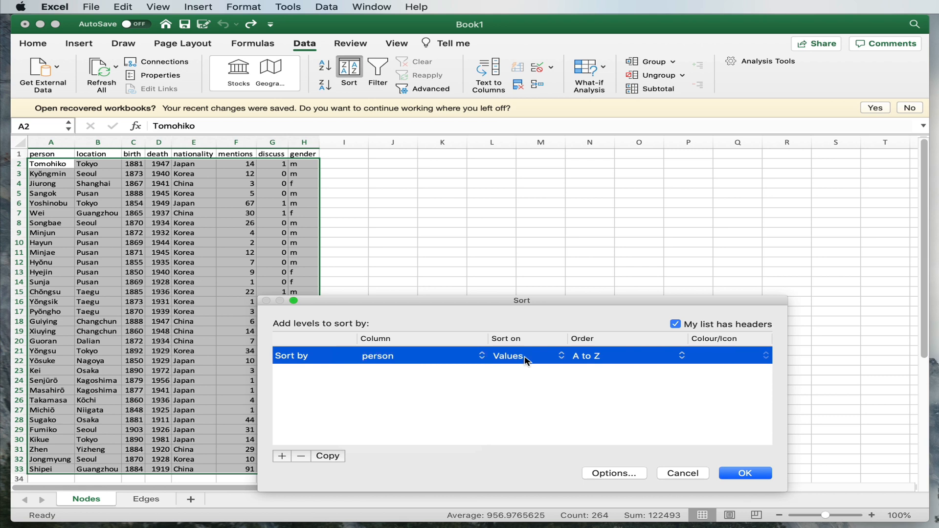
{"action": "left_click", "coordinate": [744, 473]}
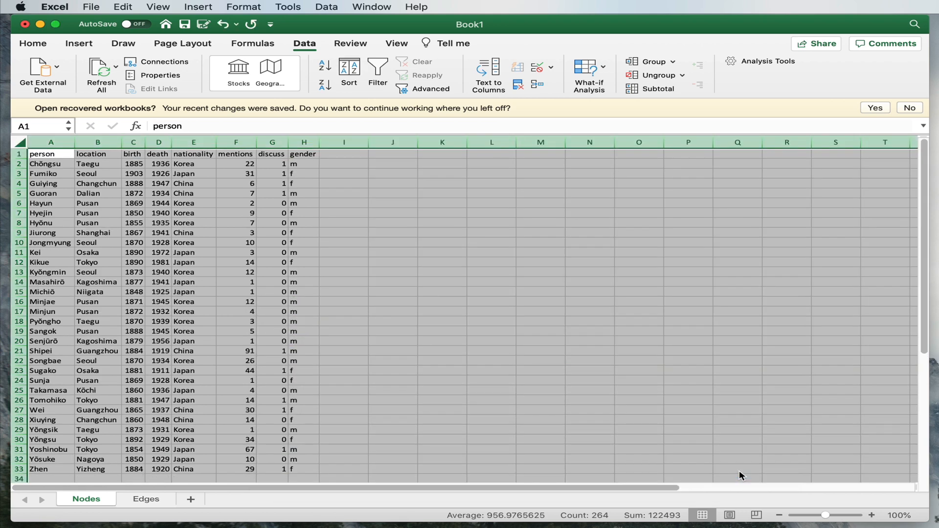
{"action": "mouse_move", "coordinate": [335, 361]}
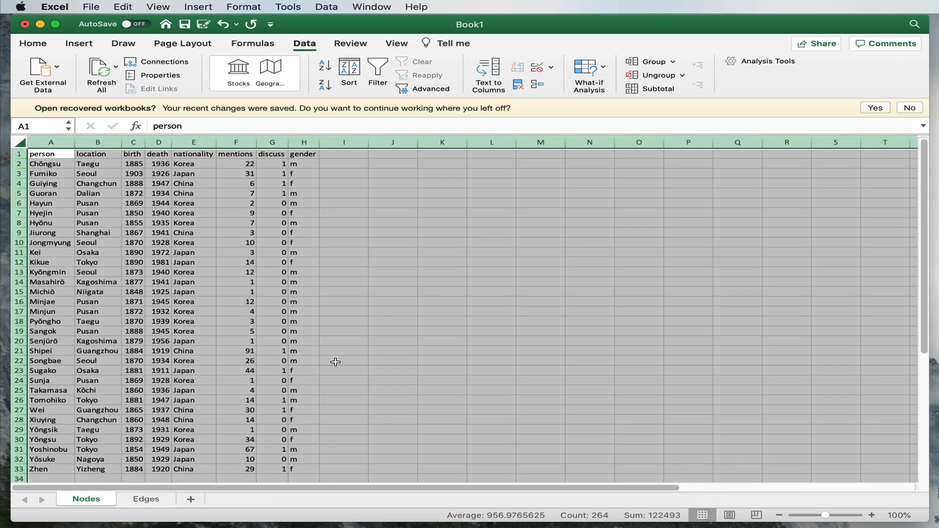
{"action": "mouse_move", "coordinate": [343, 317]}
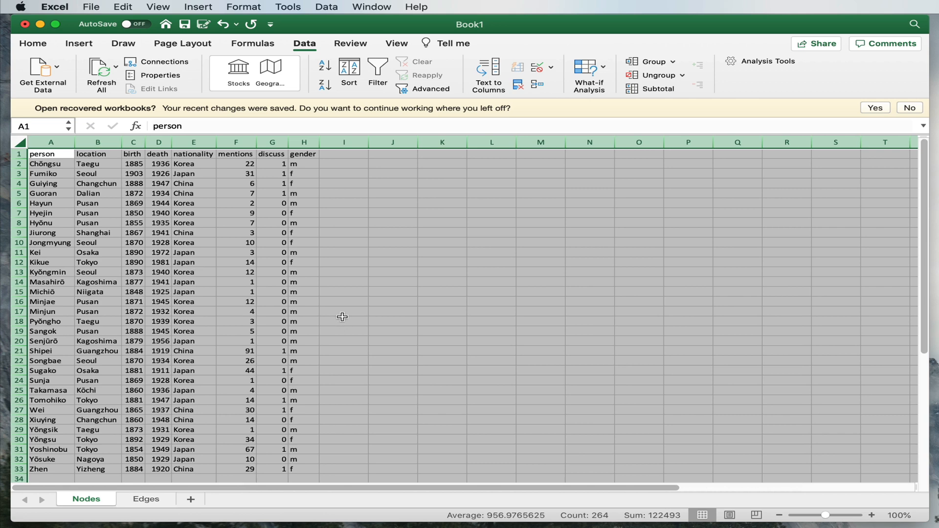
{"action": "left_click", "coordinate": [343, 321]}
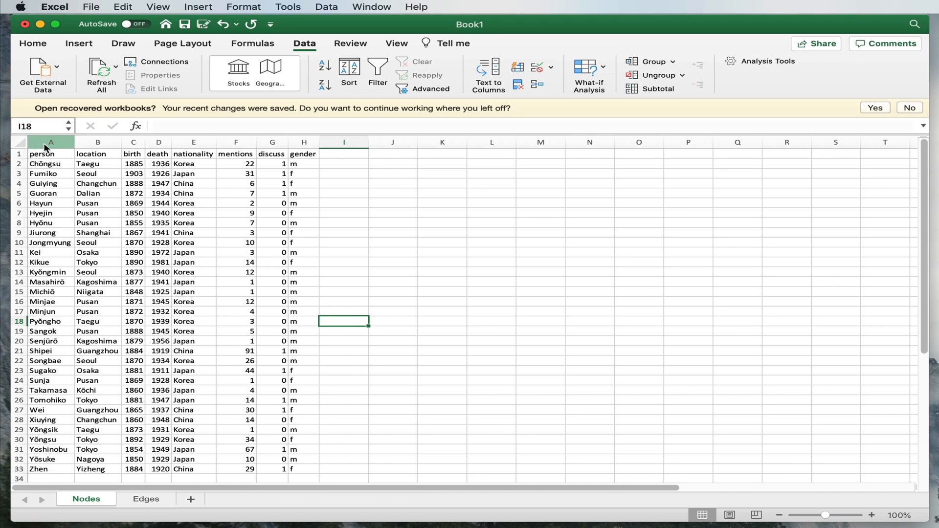
Insert a new leading column on Nodes headed 'id'
{"action": "right_click", "coordinate": [51, 141]}
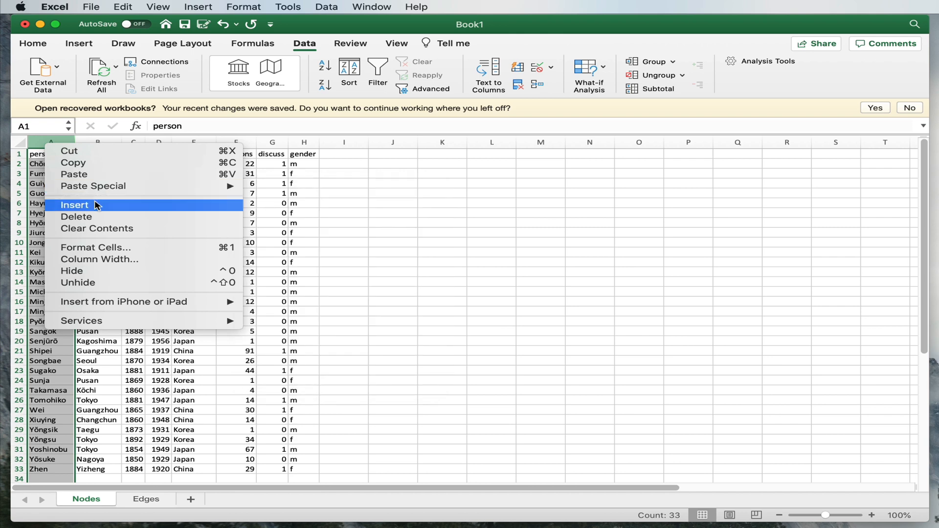
{"action": "left_click", "coordinate": [76, 204]}
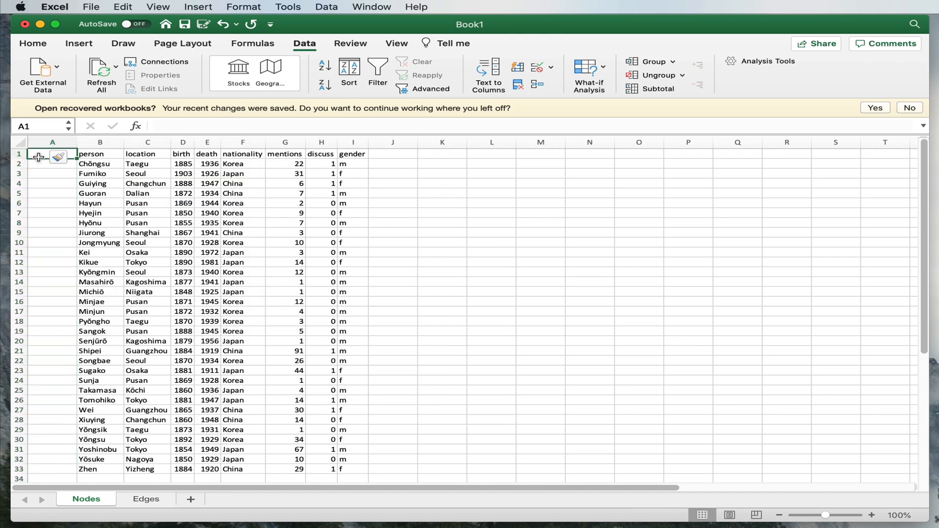
{"action": "type", "text": "id"}
{"action": "left_click", "coordinate": [51, 202]}
{"action": "type", "text": "5"}
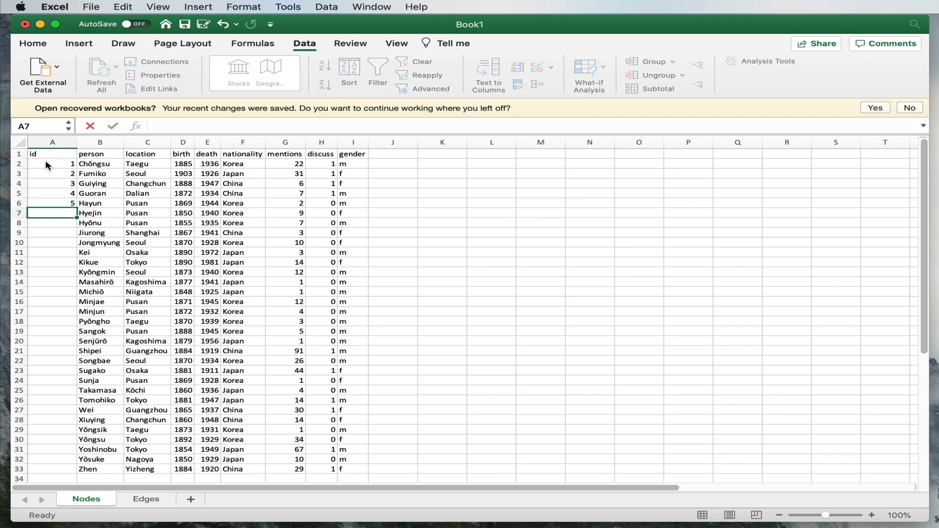
Number every person 1 to 32 by extending the 1–5 series down to row 33, then go to Edges
{"action": "left_click_drag", "start_coordinate": [52, 163], "coordinate": [52, 204]}
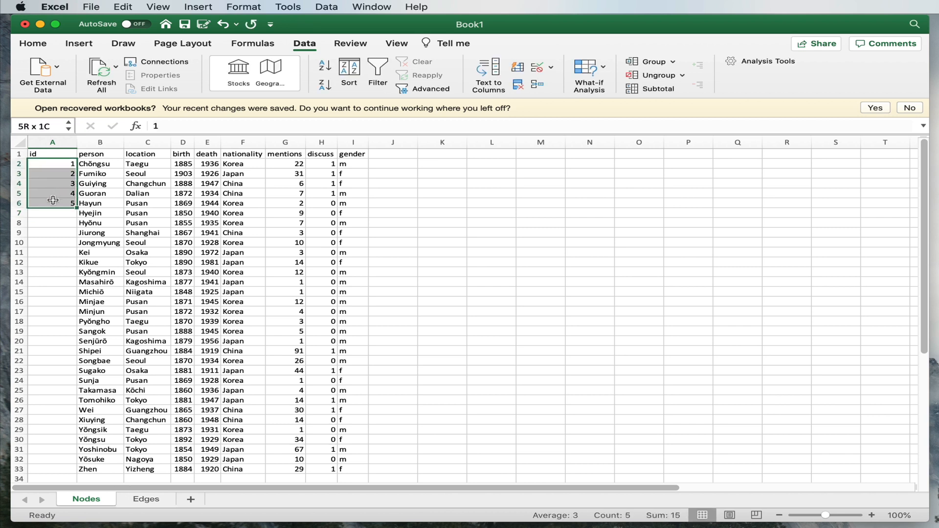
{"action": "left_click_drag", "start_coordinate": [53, 200], "coordinate": [55, 429]}
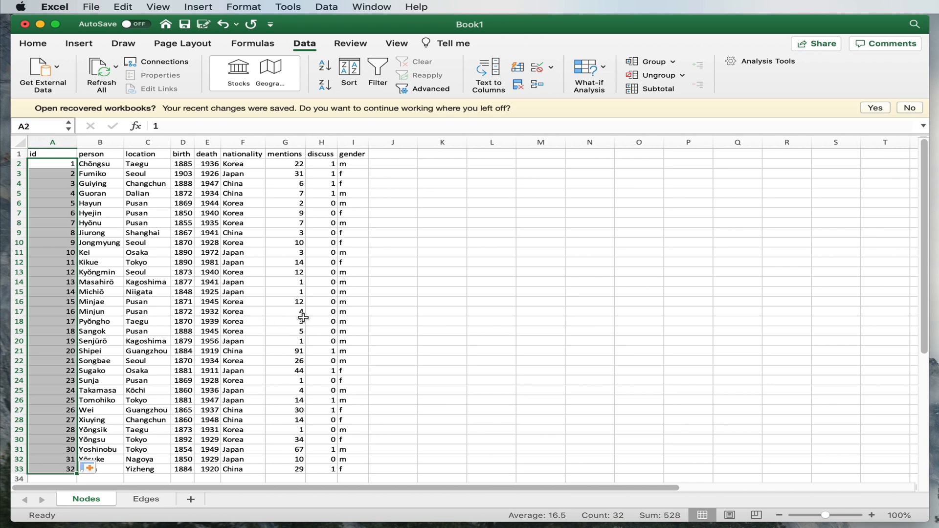
{"action": "left_click", "coordinate": [321, 321]}
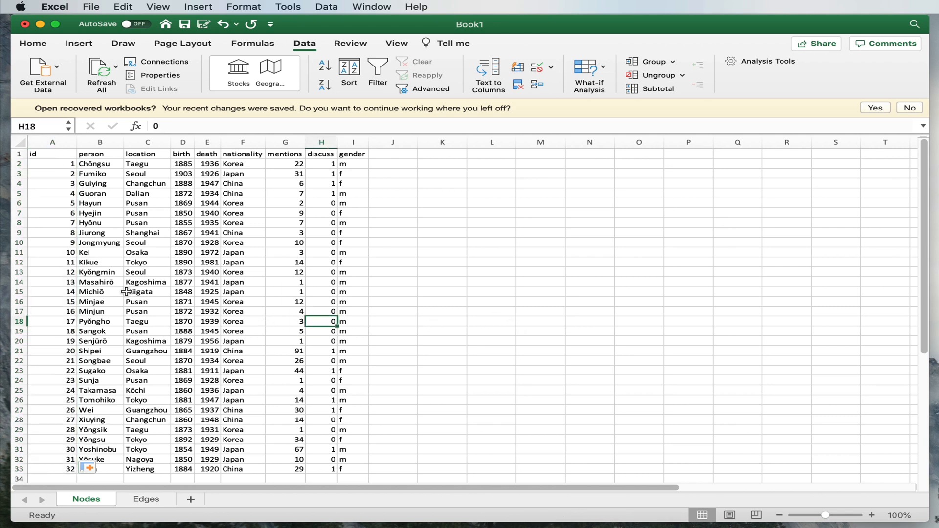
{"action": "left_click", "coordinate": [146, 499]}
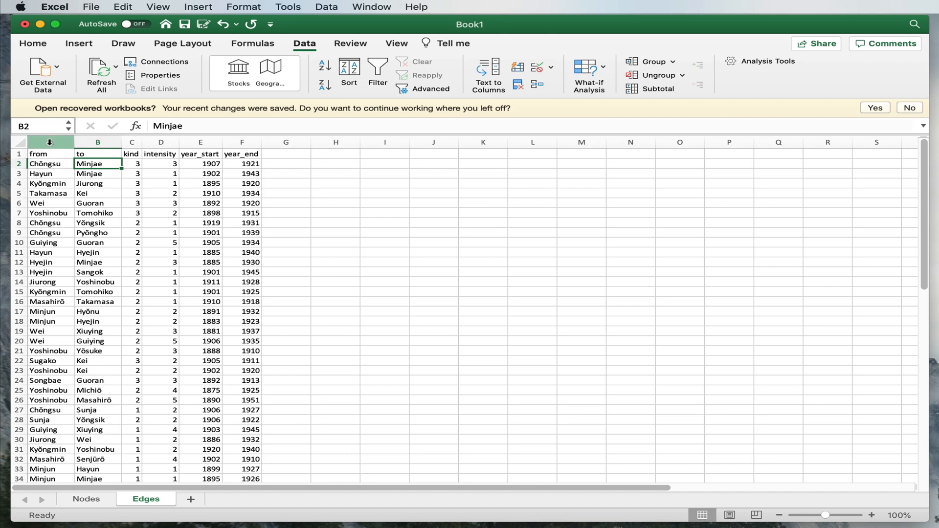
Insert two leading columns on Edges headed idfrom and idto
{"action": "right_click", "coordinate": [38, 142]}
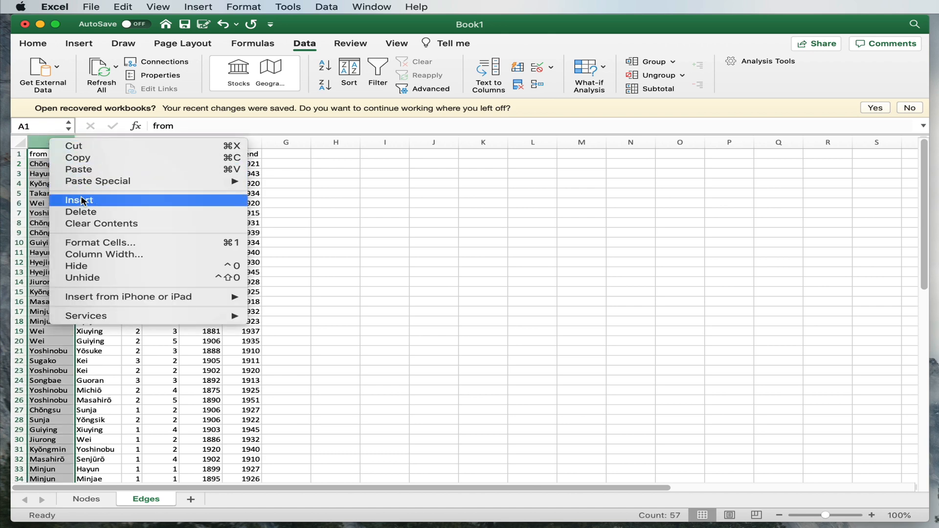
{"action": "left_click", "coordinate": [80, 200]}
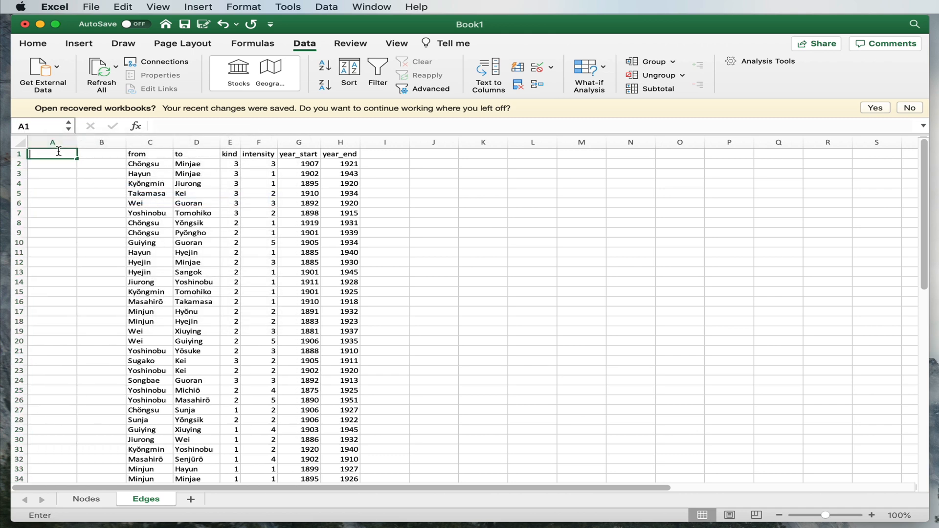
{"action": "type", "text": "idto"}
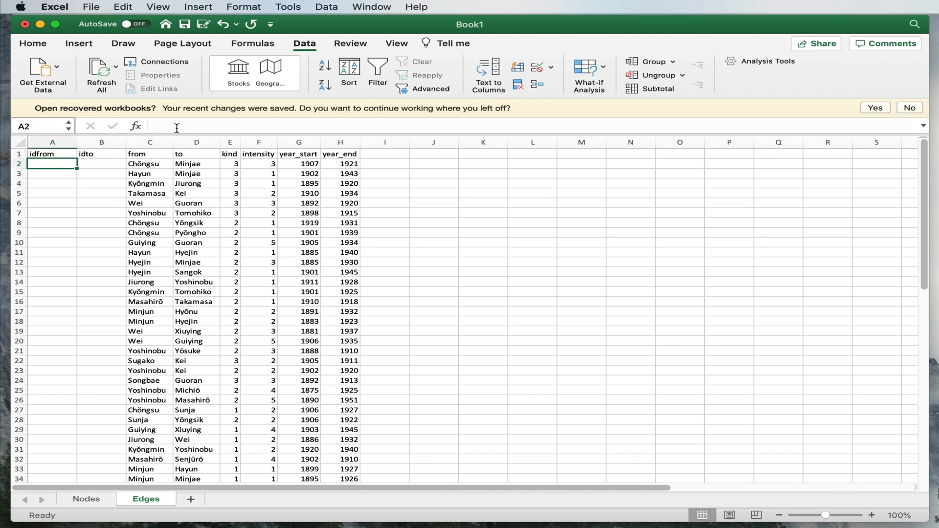
Start =LOOKUP( in A2 with the from name in C2 as the lookup value
{"action": "type", "text": "="}
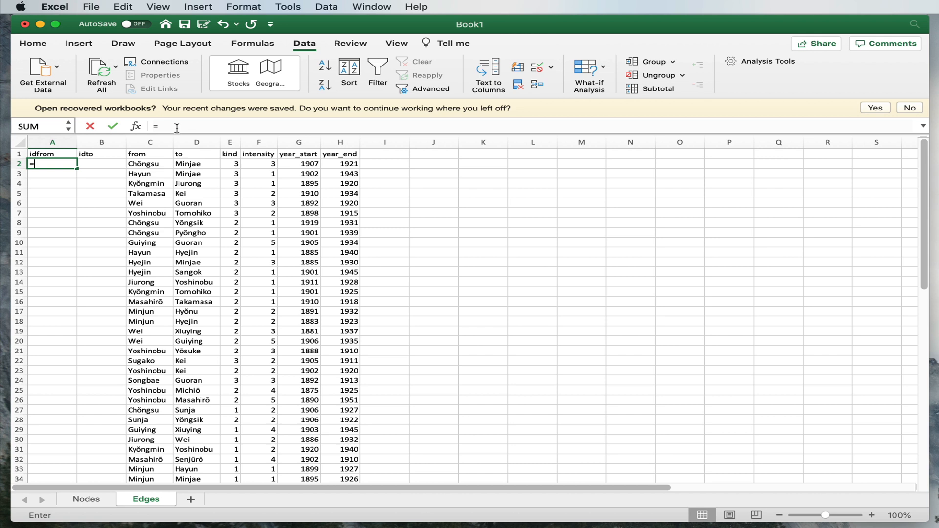
{"action": "type", "text": "LOOKUP"}
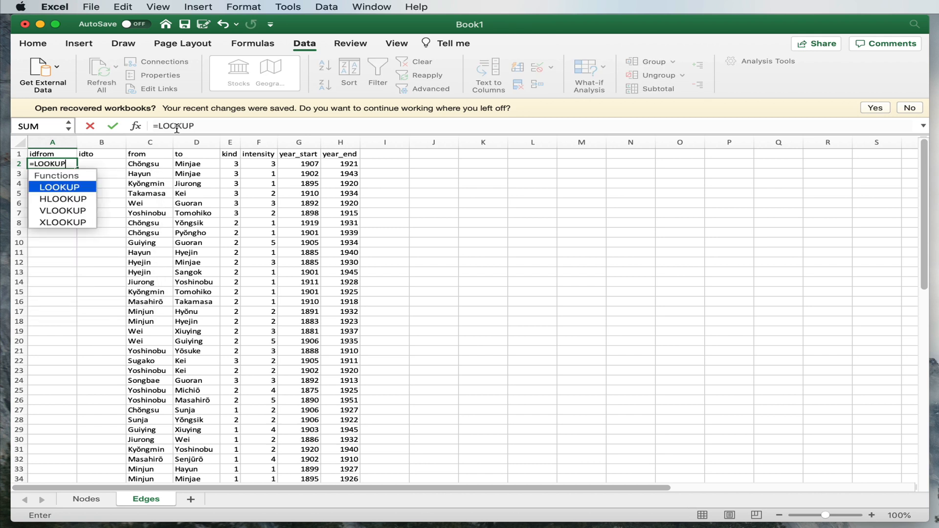
{"action": "type", "text": "("}
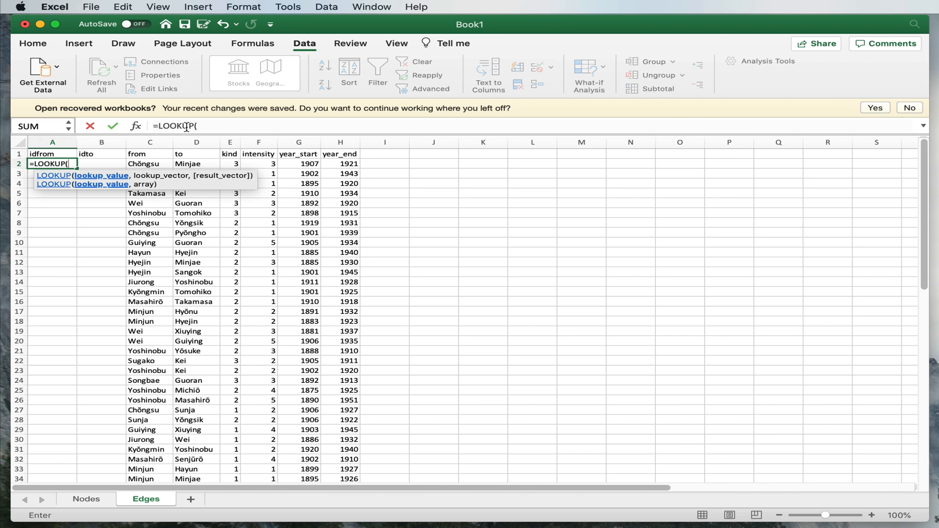
{"action": "mouse_move", "coordinate": [99, 179]}
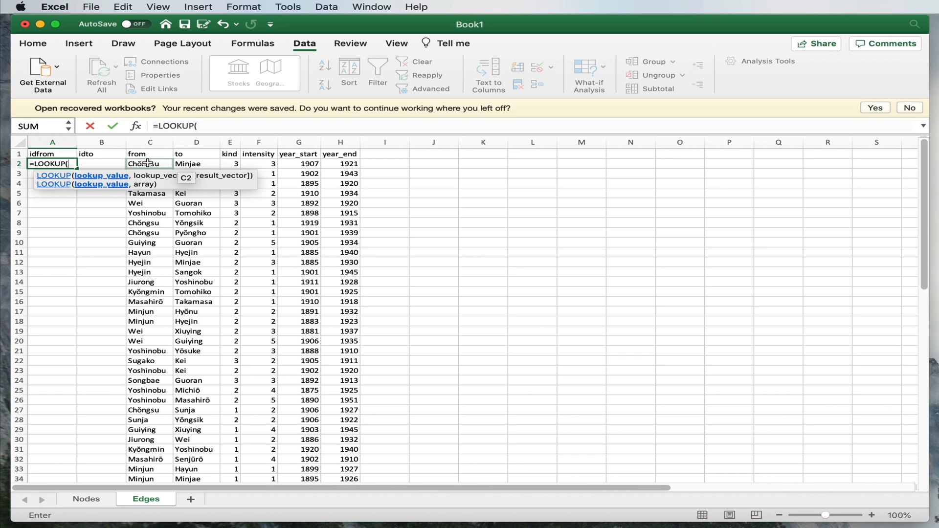
{"action": "left_click", "coordinate": [148, 163]}
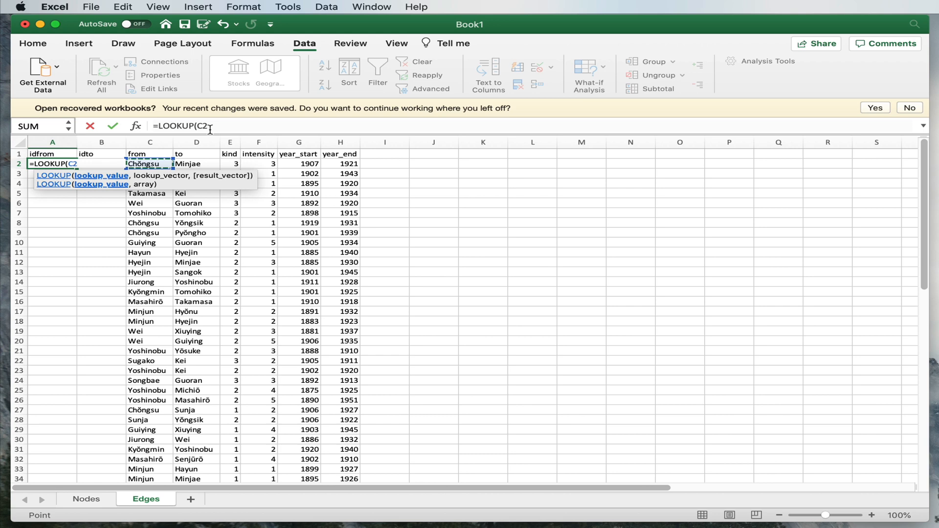
{"action": "type", "text": ","}
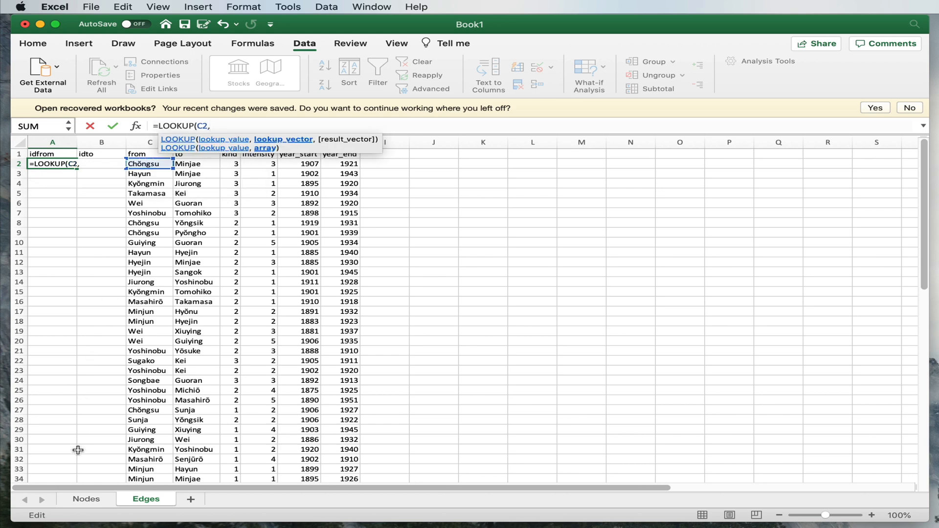
Complete the formula as =LOOKUP(C2,Nodes!B:B,Nodes!A:A) using the Nodes person and id columns
{"action": "left_click", "coordinate": [86, 498]}
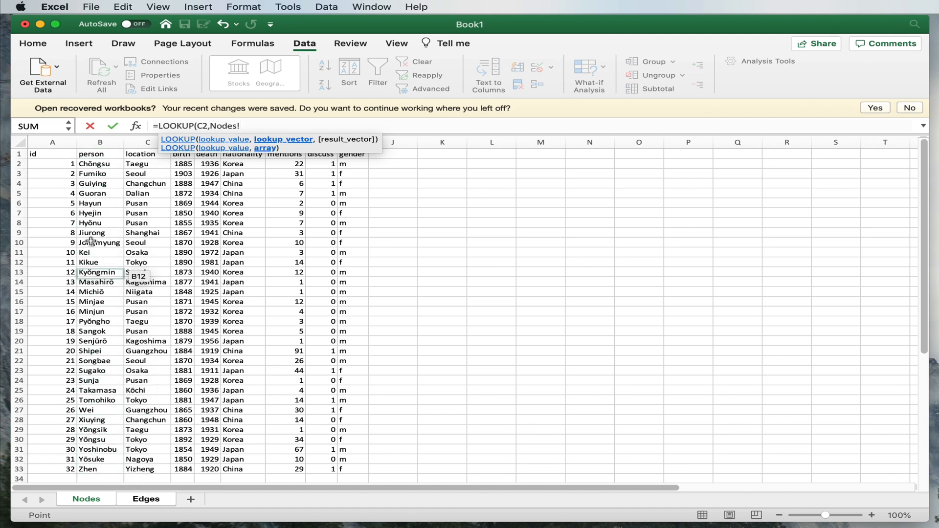
{"action": "left_click", "coordinate": [100, 361]}
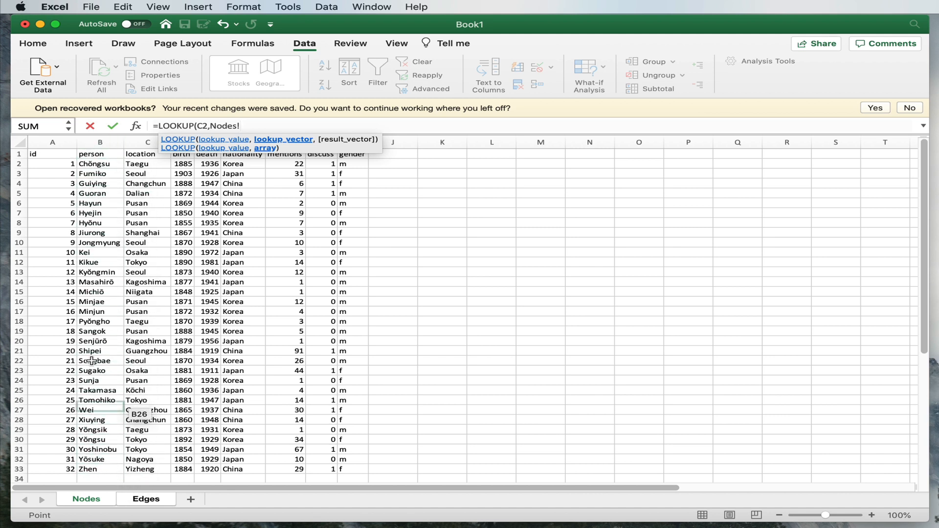
{"action": "left_click", "coordinate": [100, 142]}
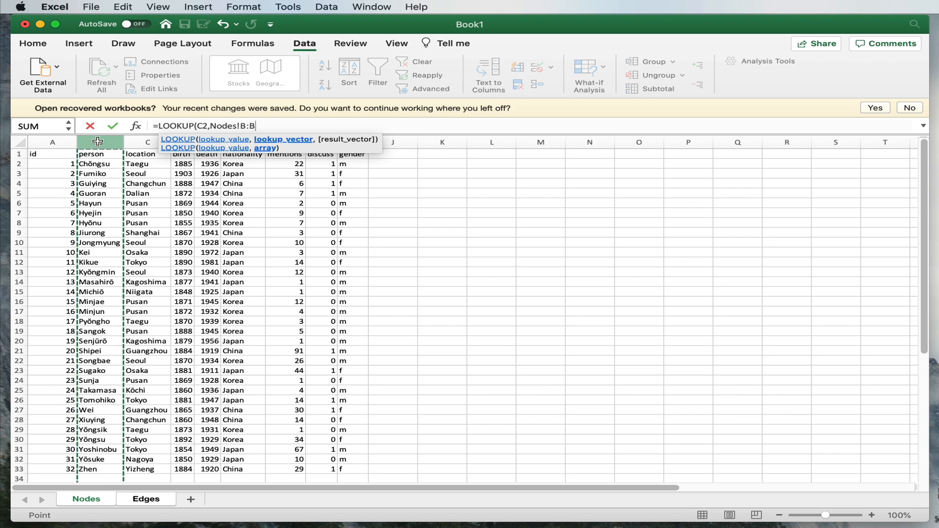
{"action": "type", "text": ","}
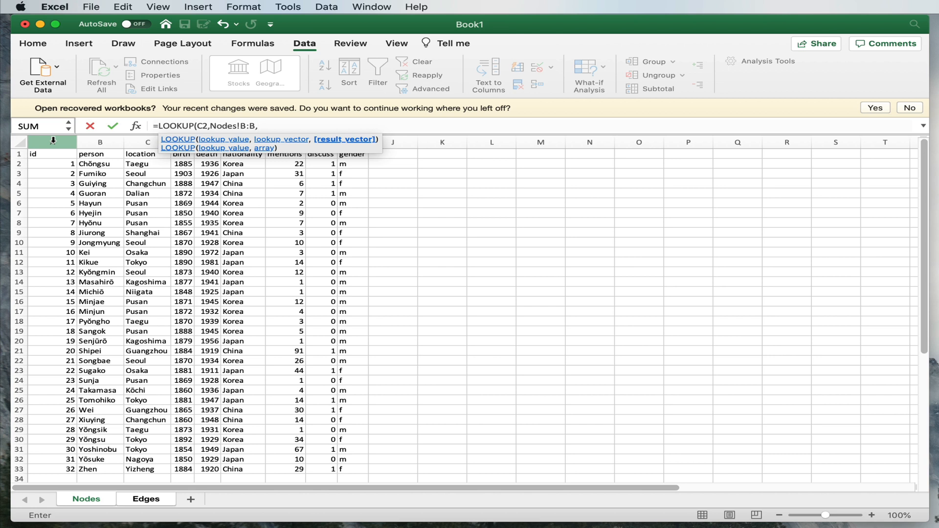
{"action": "left_click", "coordinate": [52, 142]}
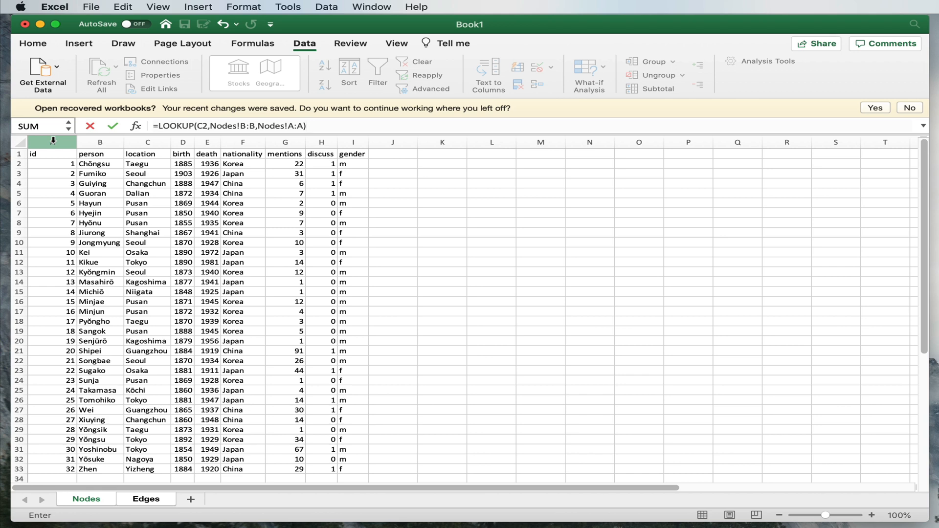
{"action": "left_click", "coordinate": [146, 498]}
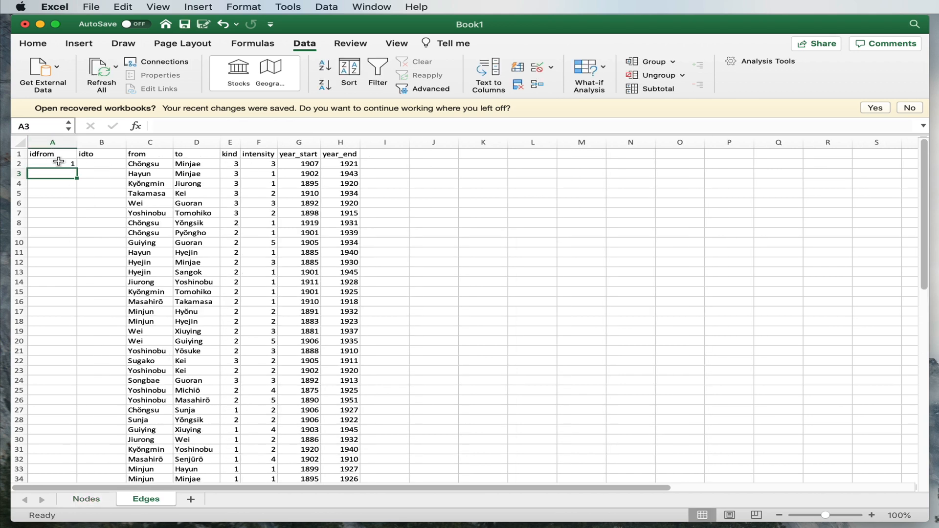
Check that A2's idfrom lookup shows node id 1, glancing at Nodes and back
{"action": "left_click", "coordinate": [52, 163]}
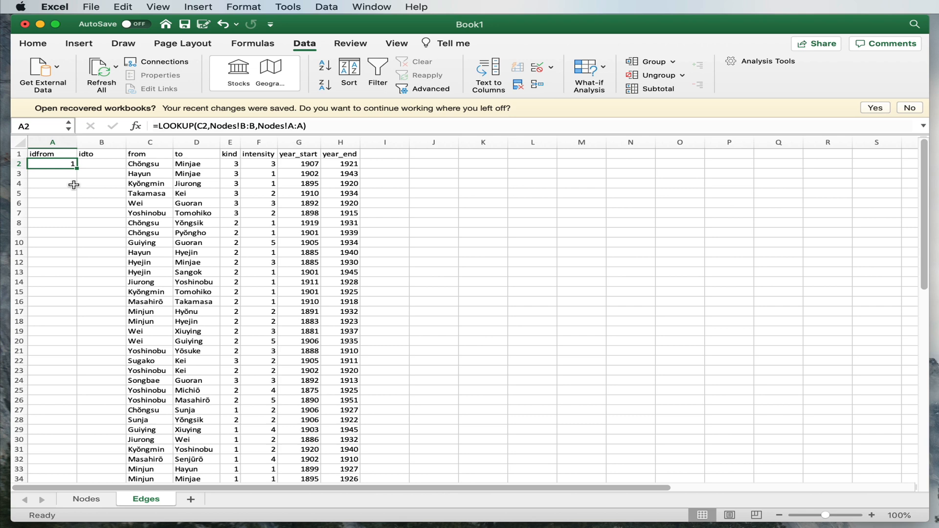
{"action": "mouse_move", "coordinate": [87, 503]}
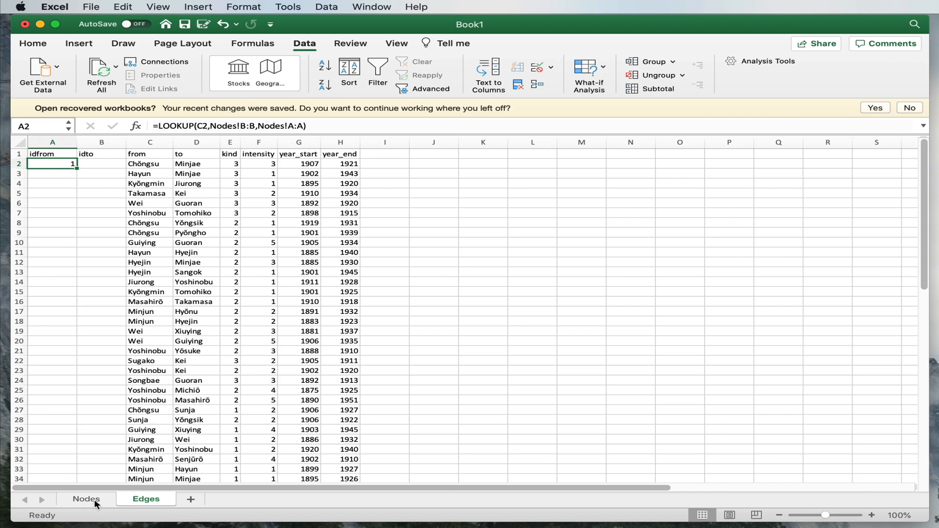
{"action": "left_click", "coordinate": [86, 498]}
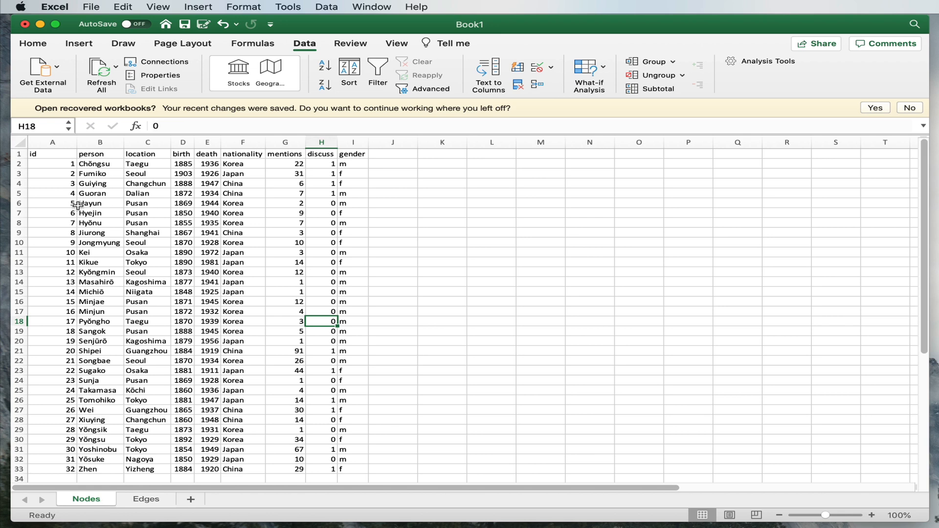
{"action": "mouse_move", "coordinate": [66, 163]}
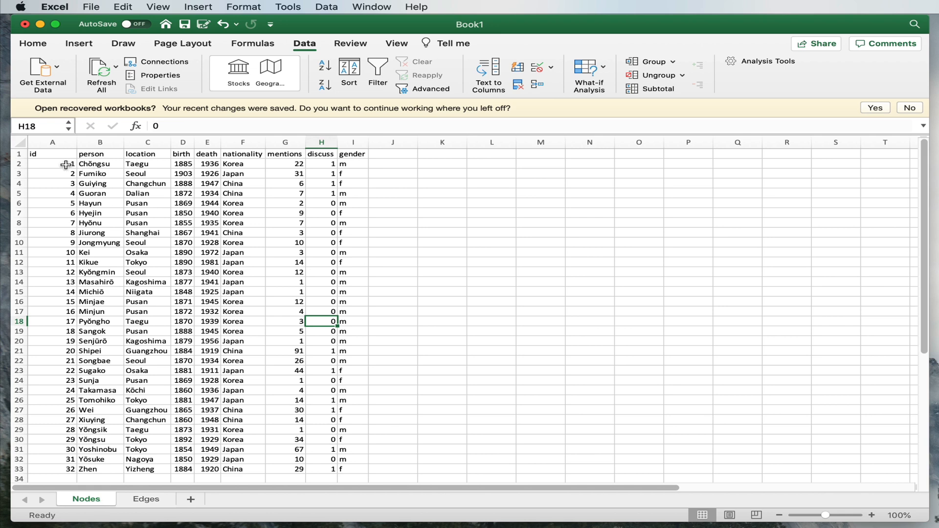
{"action": "left_click", "coordinate": [146, 498]}
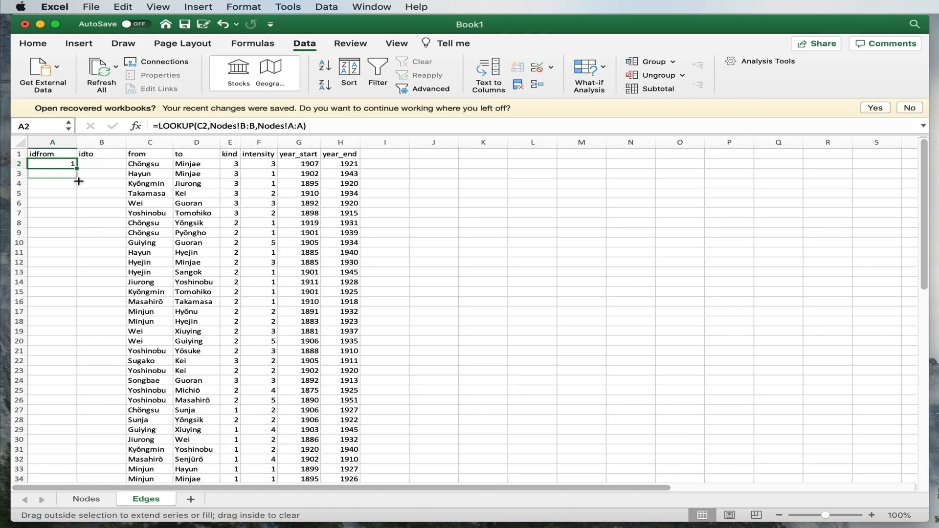
Fill the idfrom LOOKUP down column A so every from name gets its node id
{"action": "scroll", "scroll_direction": "down", "scroll_amount": 3}
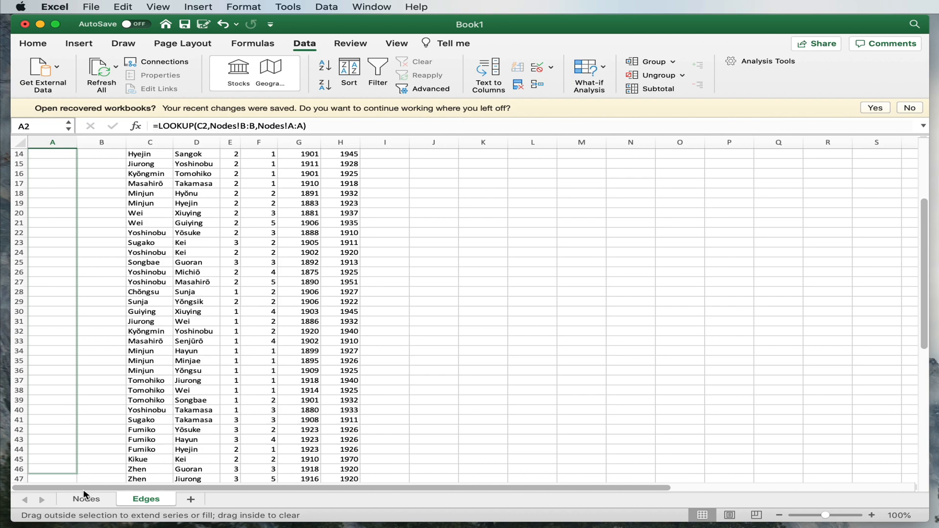
{"action": "scroll", "scroll_direction": "down", "scroll_amount": 3}
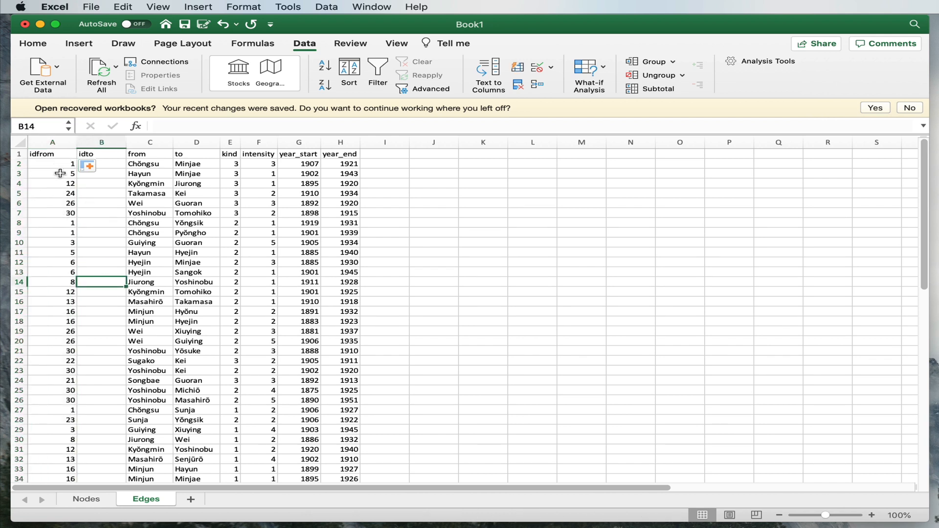
{"action": "left_click", "coordinate": [86, 499]}
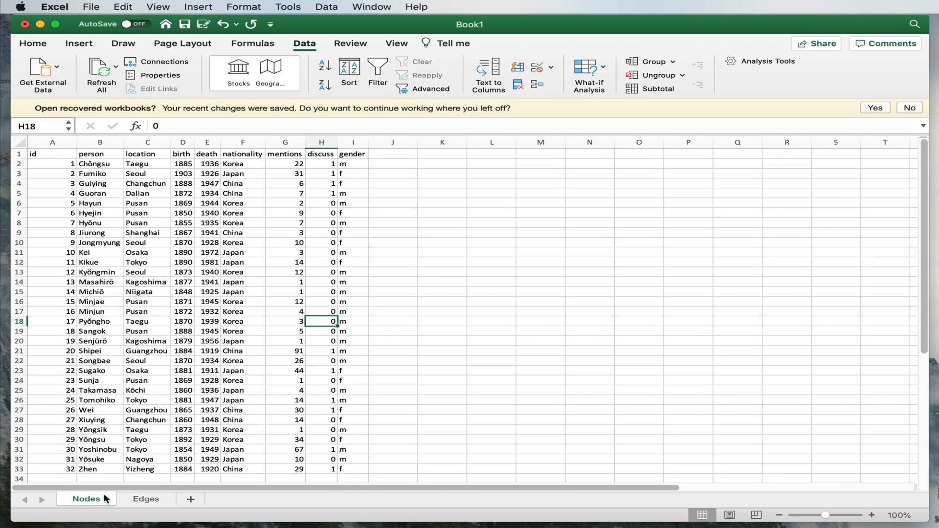
{"action": "left_click", "coordinate": [146, 499]}
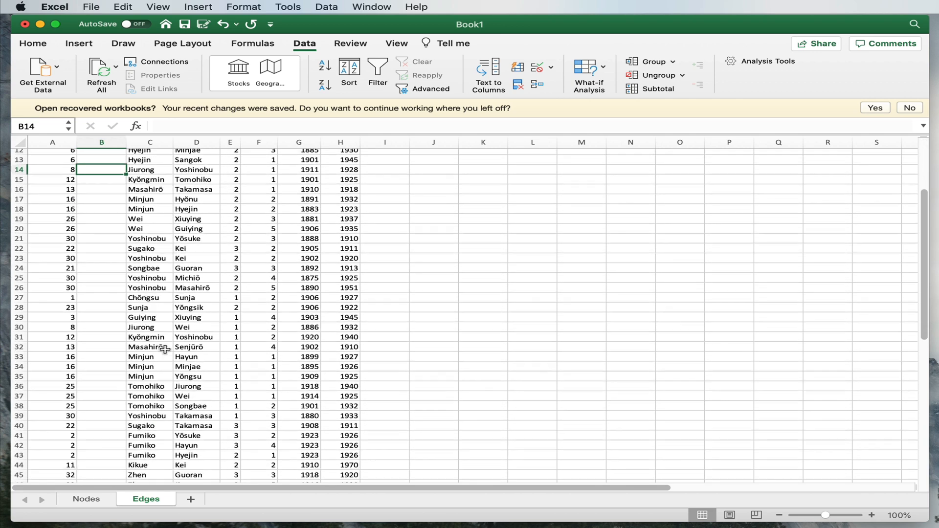
{"action": "scroll", "scroll_direction": "down", "scroll_amount": 3}
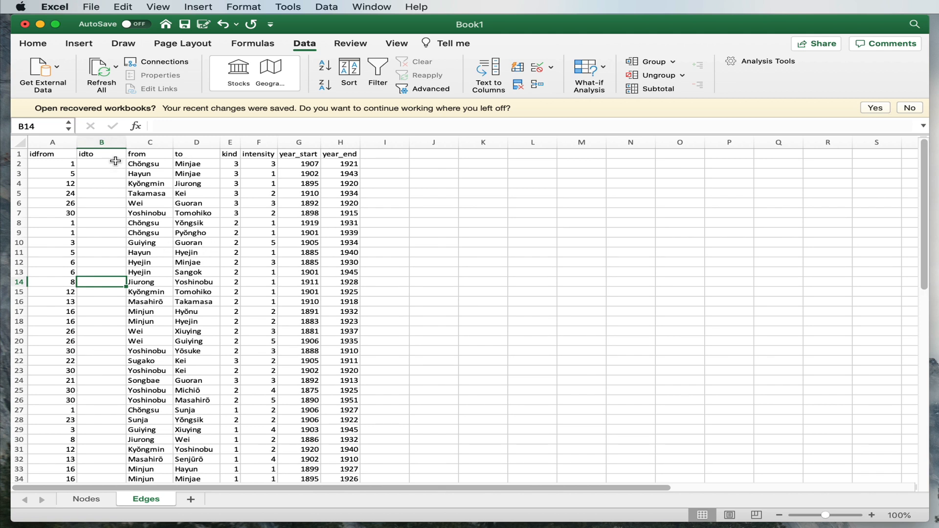
Start =LOOKUP( in B2 with the to name in D2 as the lookup value
{"action": "left_click", "coordinate": [100, 163]}
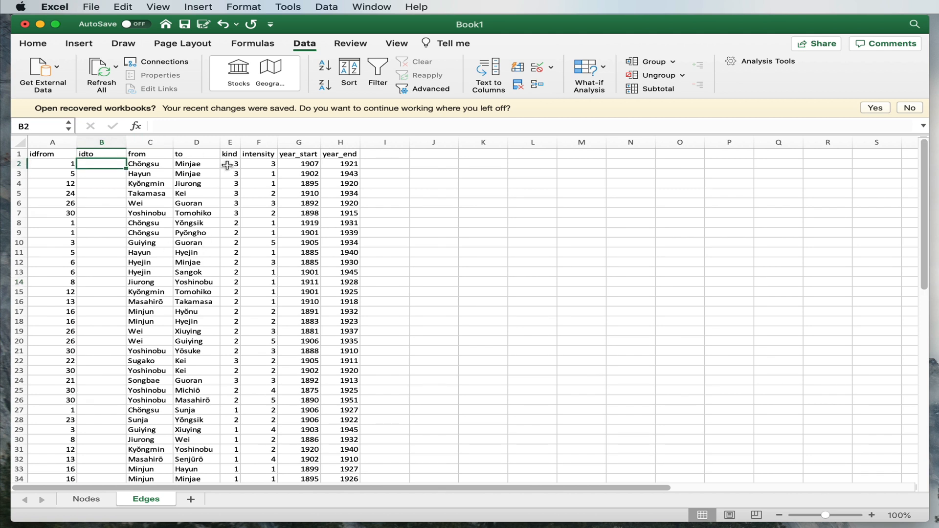
{"action": "type", "text": "=LOOKUP("}
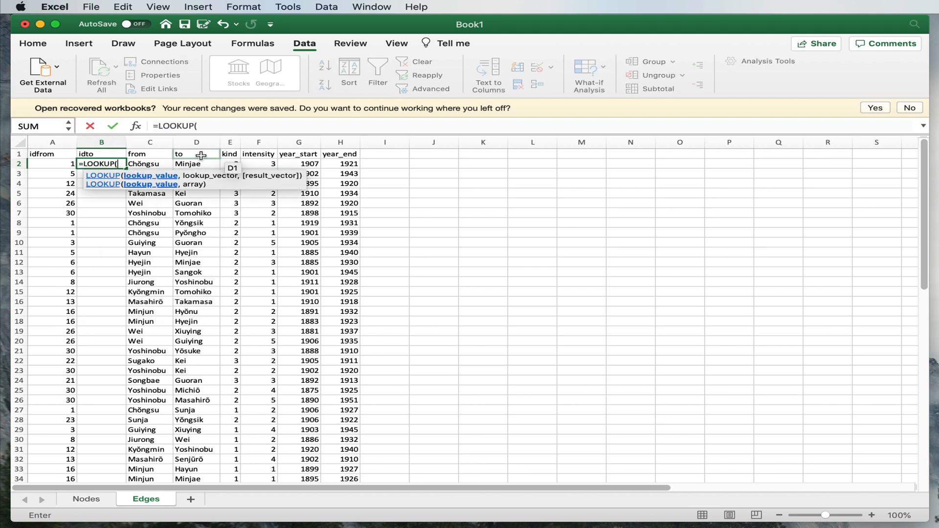
{"action": "left_click", "coordinate": [196, 163]}
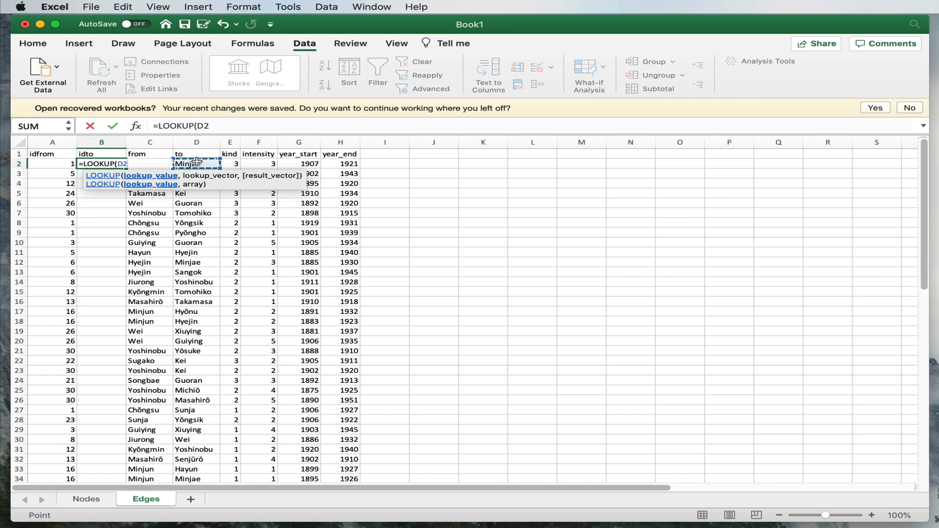
{"action": "type", "text": ","}
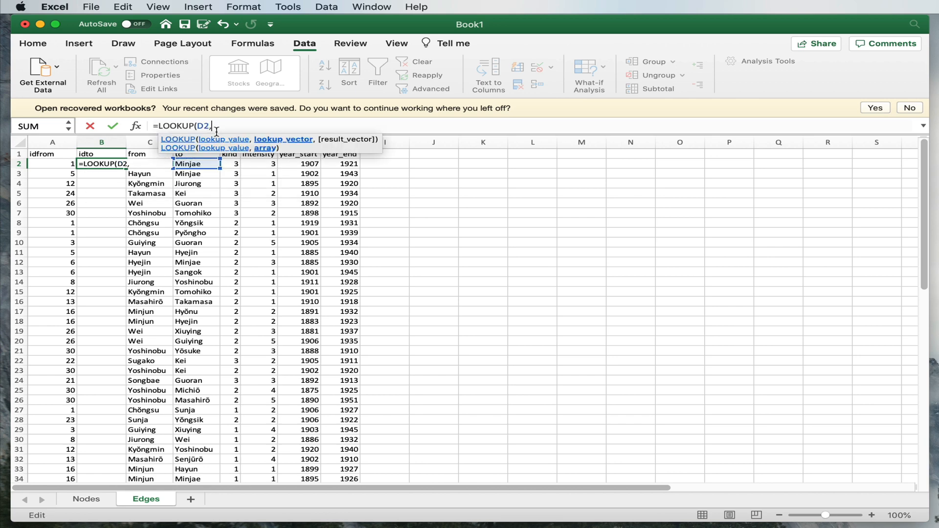
Complete the formula as =LOOKUP(D2,Nodes!B:B,Nodes!A:A), returning 15 for Minjae
{"action": "left_click", "coordinate": [86, 499]}
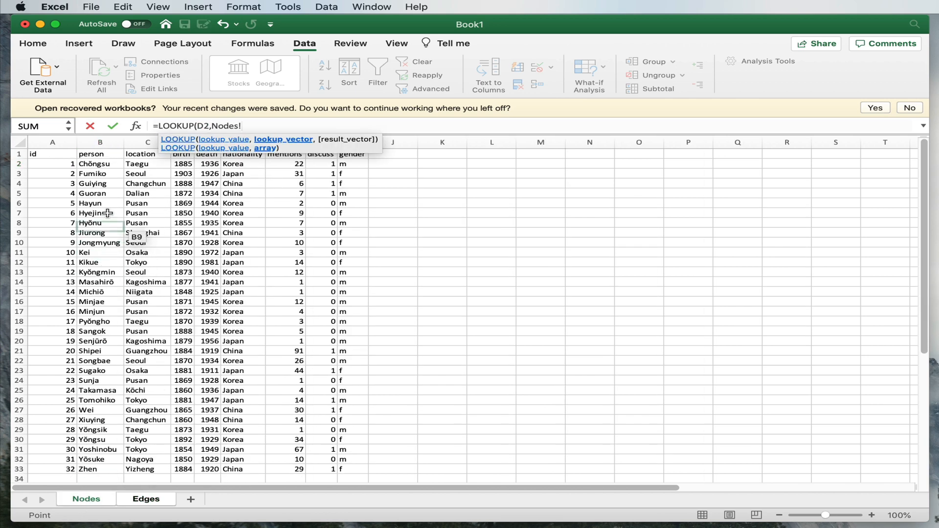
{"action": "left_click", "coordinate": [100, 142]}
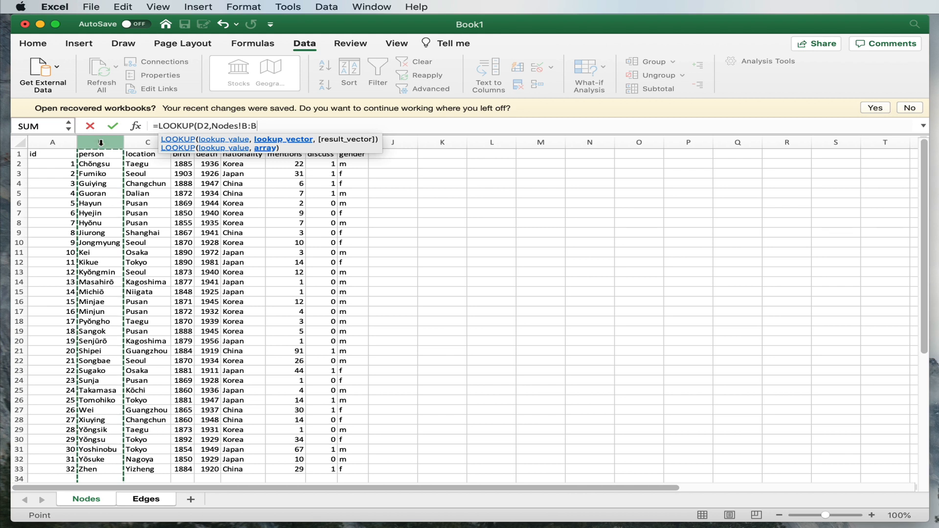
{"action": "type", "text": ",Nodes!A:A"}
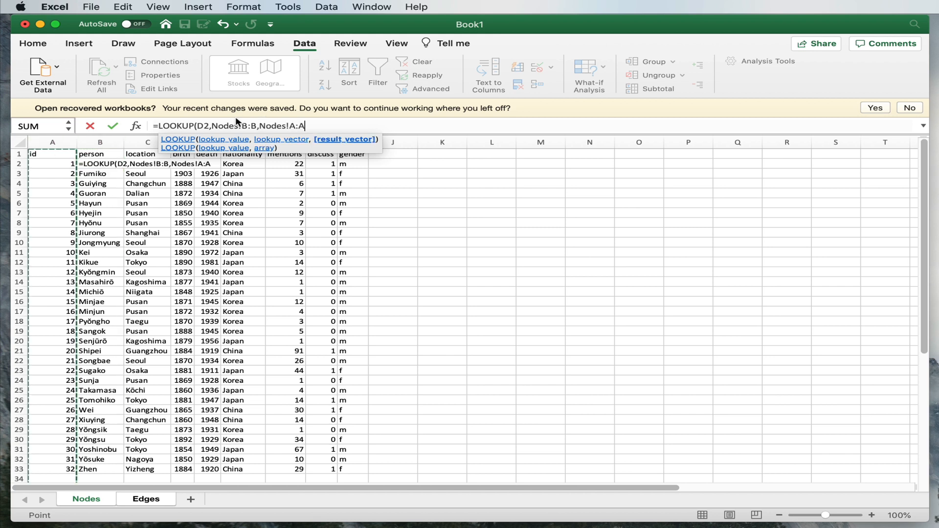
{"action": "type", "text": ")"}
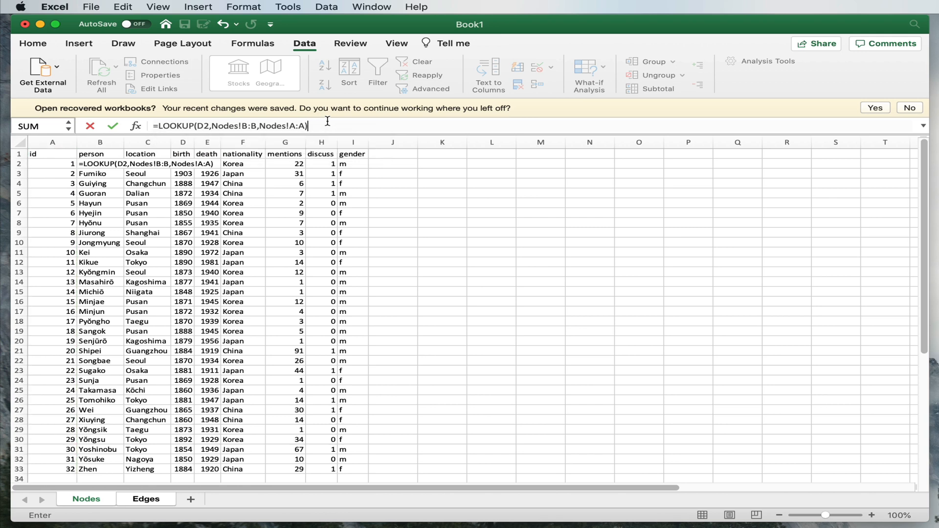
{"action": "left_click", "coordinate": [145, 499]}
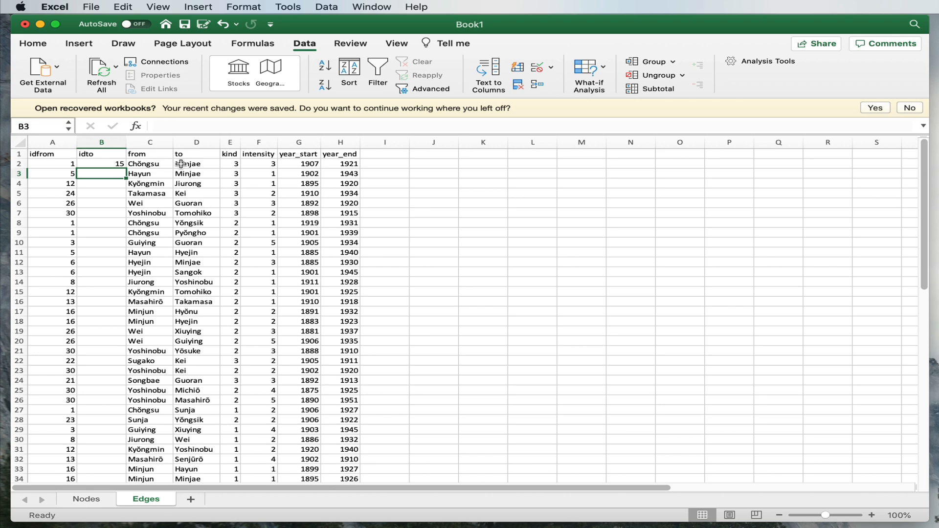
Fill the idto LOOKUP down column B so every to name gets its node id
{"action": "left_click", "coordinate": [86, 499]}
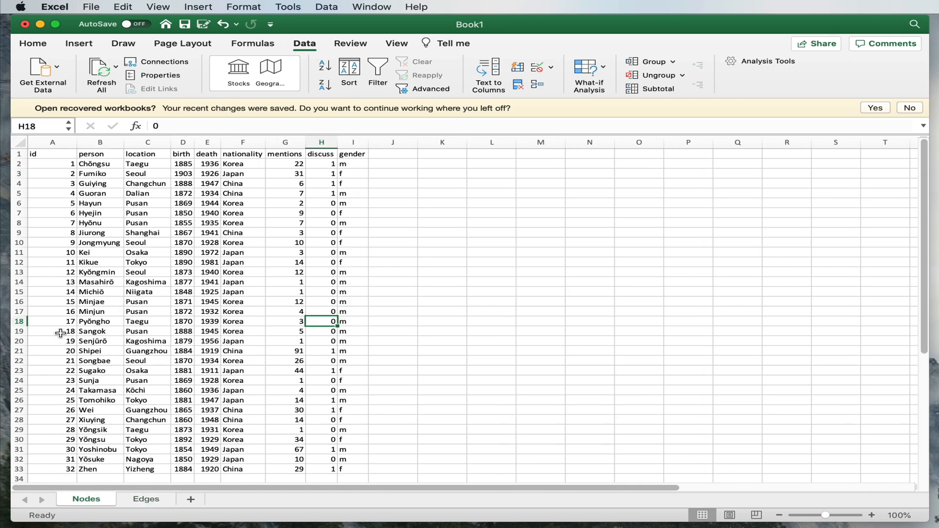
{"action": "mouse_move", "coordinate": [143, 500]}
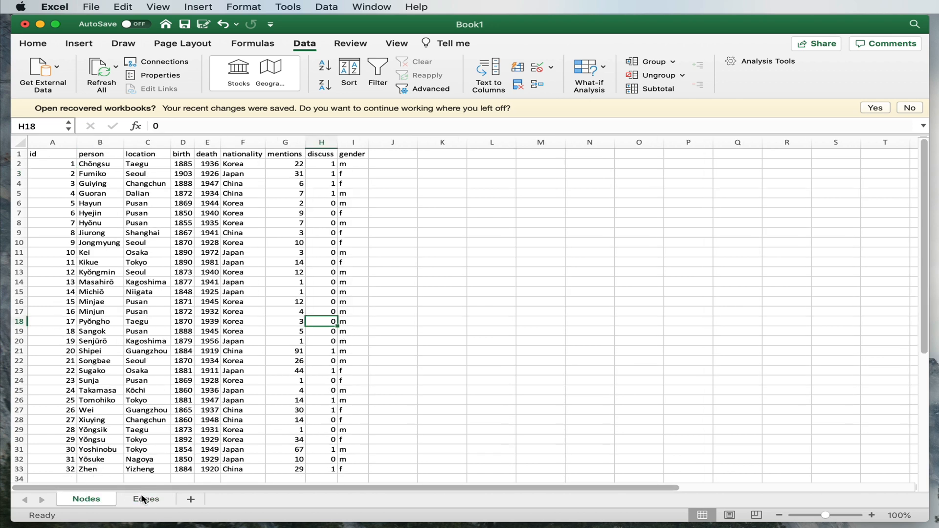
{"action": "left_click", "coordinate": [146, 499]}
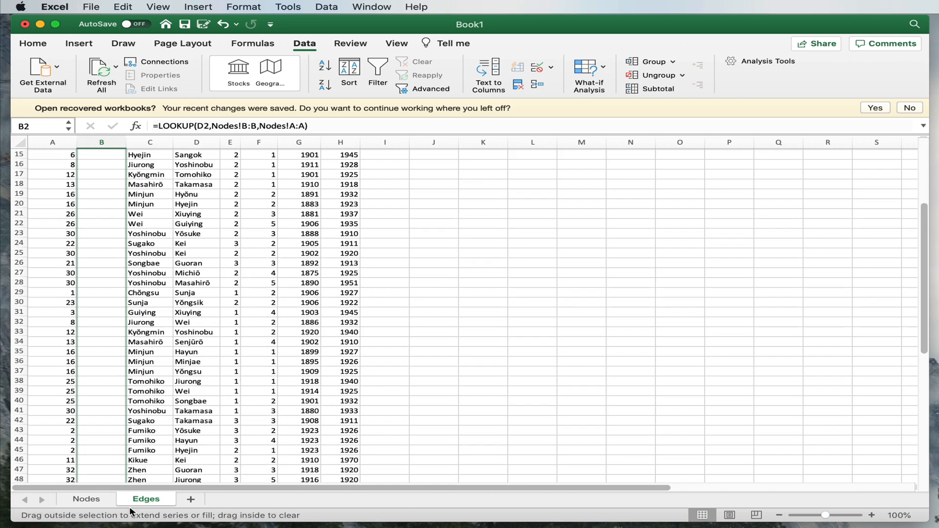
{"action": "scroll", "scroll_direction": "down", "scroll_amount": 3}
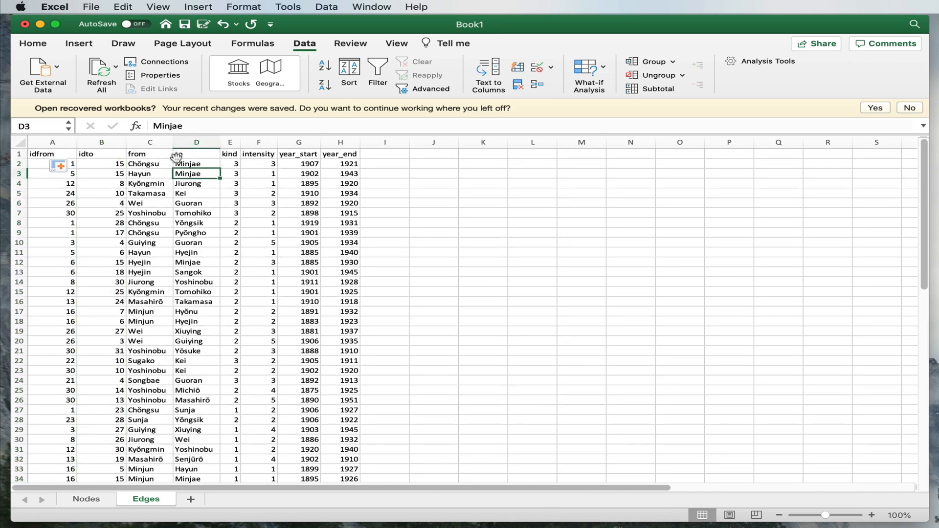
{"action": "left_click", "coordinate": [150, 153]}
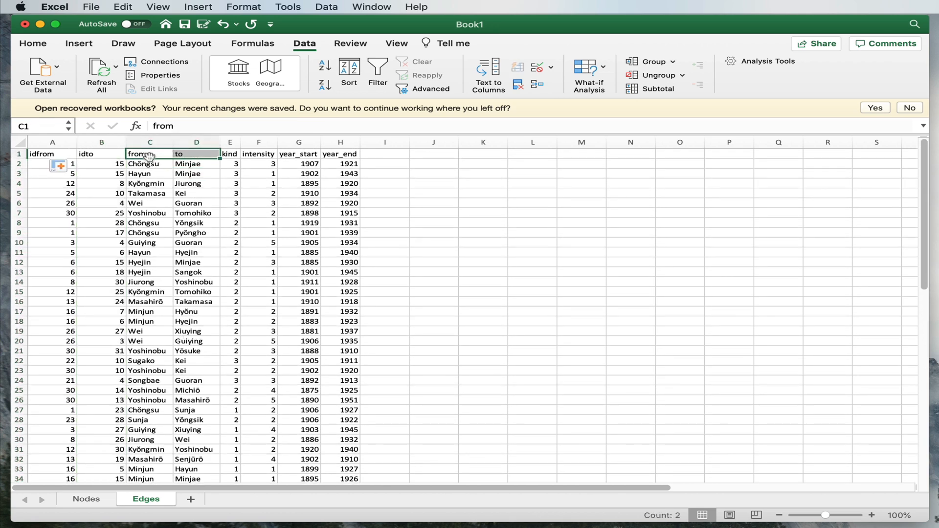
{"action": "mouse_move", "coordinate": [174, 180]}
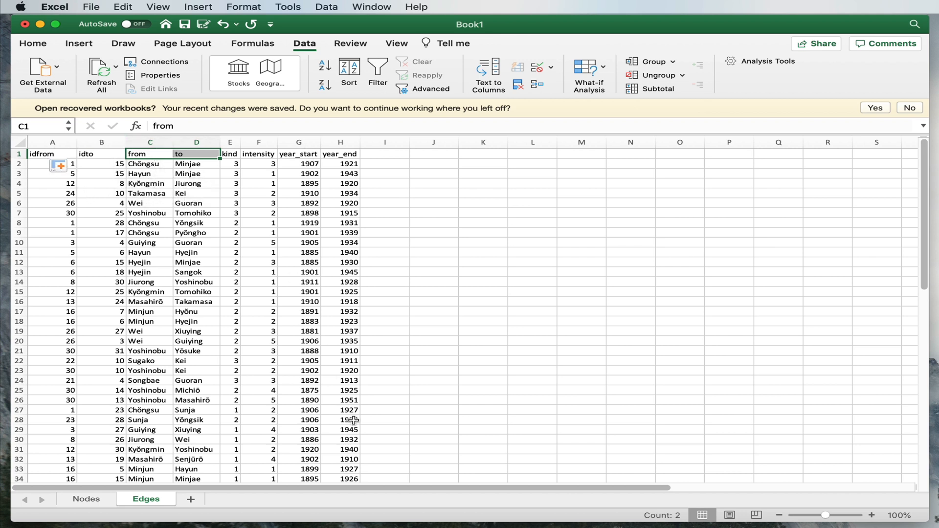
{"action": "mouse_move", "coordinate": [282, 403]}
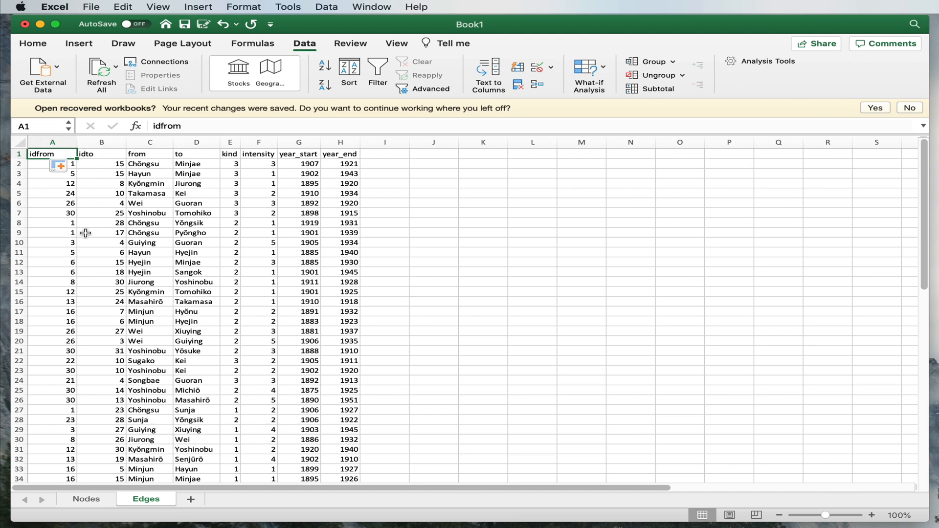
{"action": "mouse_move", "coordinate": [110, 229]}
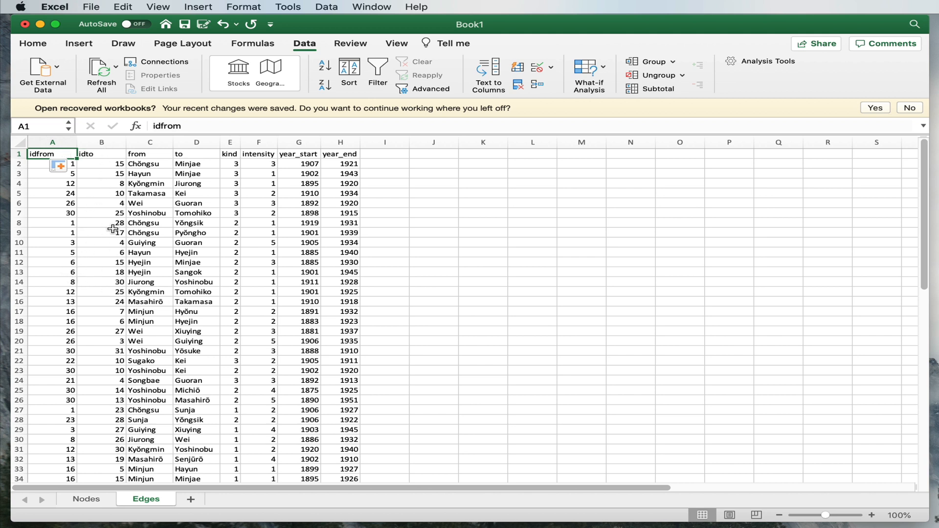